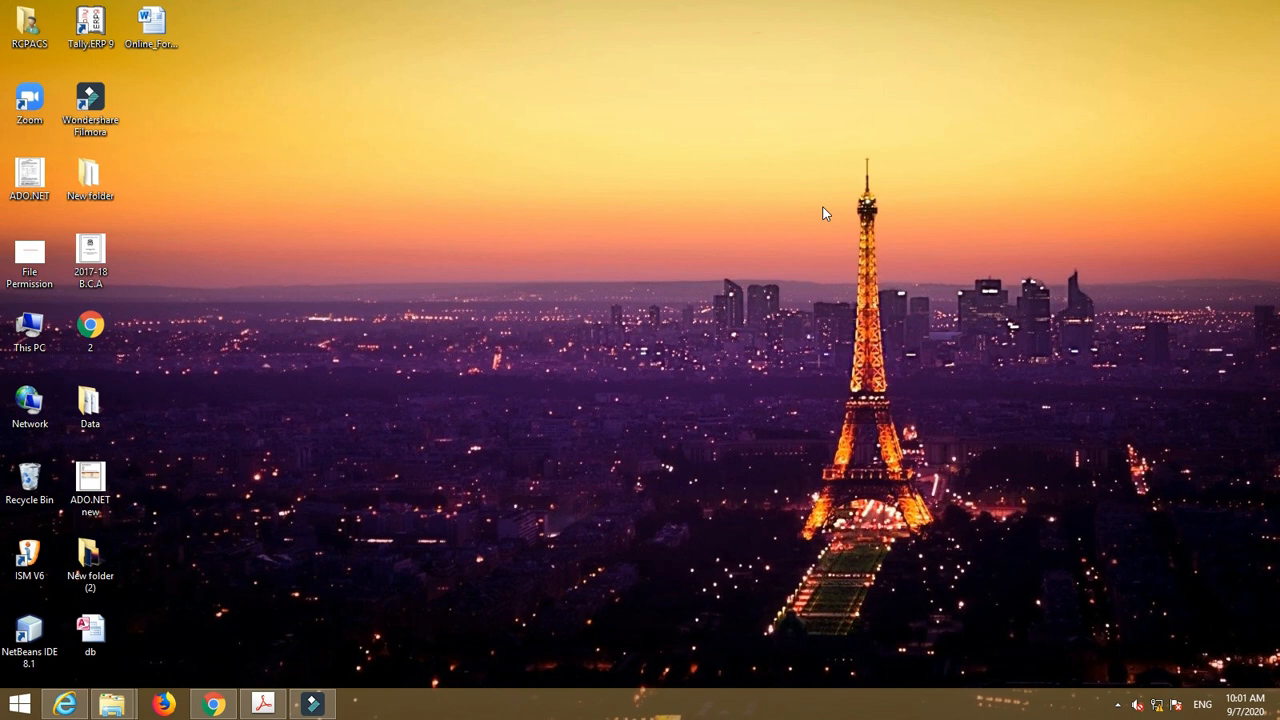
pyautogui.moveTo(127, 546)
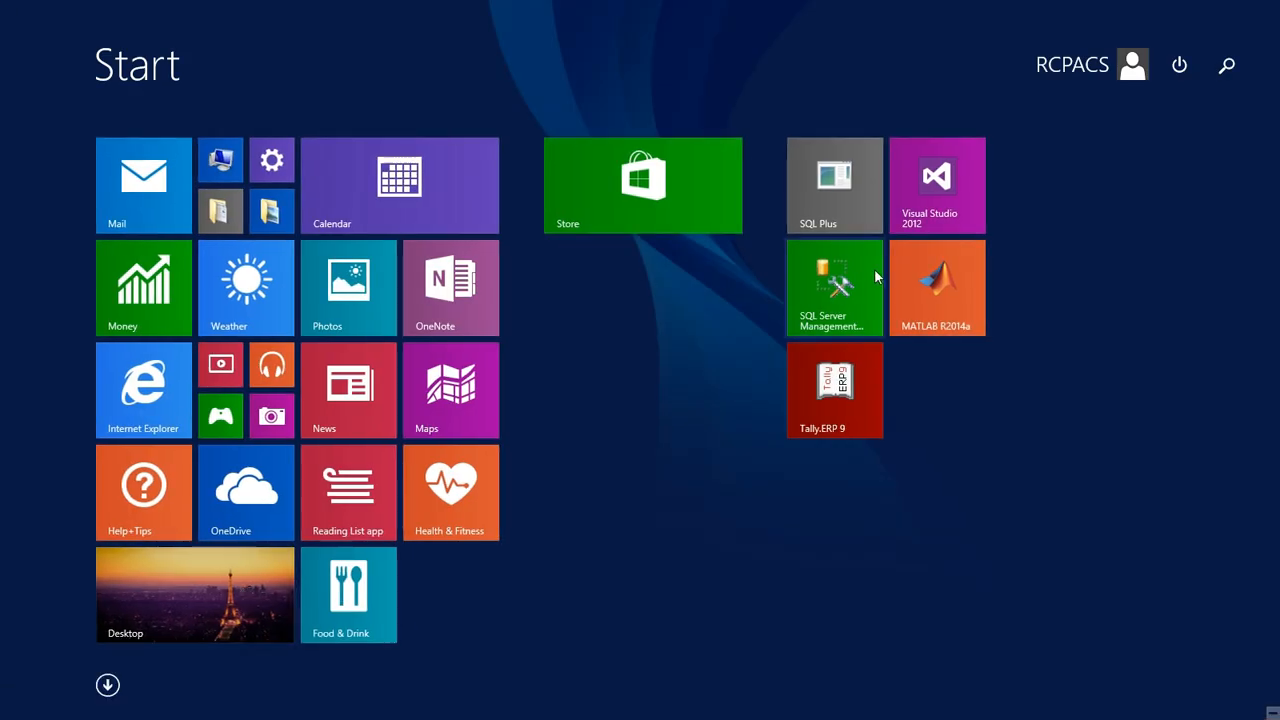
# - Launch Visual Studio 2012 from its tile on the Windows 8 Start screen
pyautogui.click(937, 185)
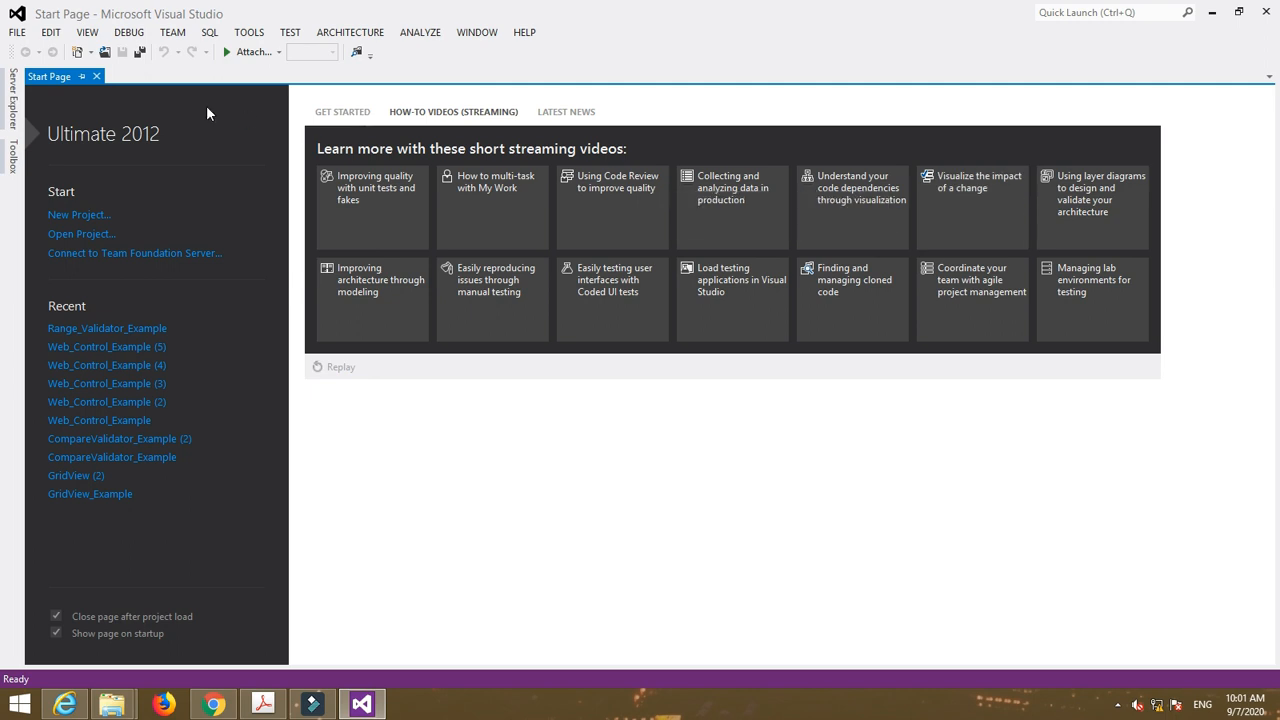
# - Create a Visual C# ASP.NET Web Forms Site in a folder named Range_Validator_Example
pyautogui.click(16, 32)
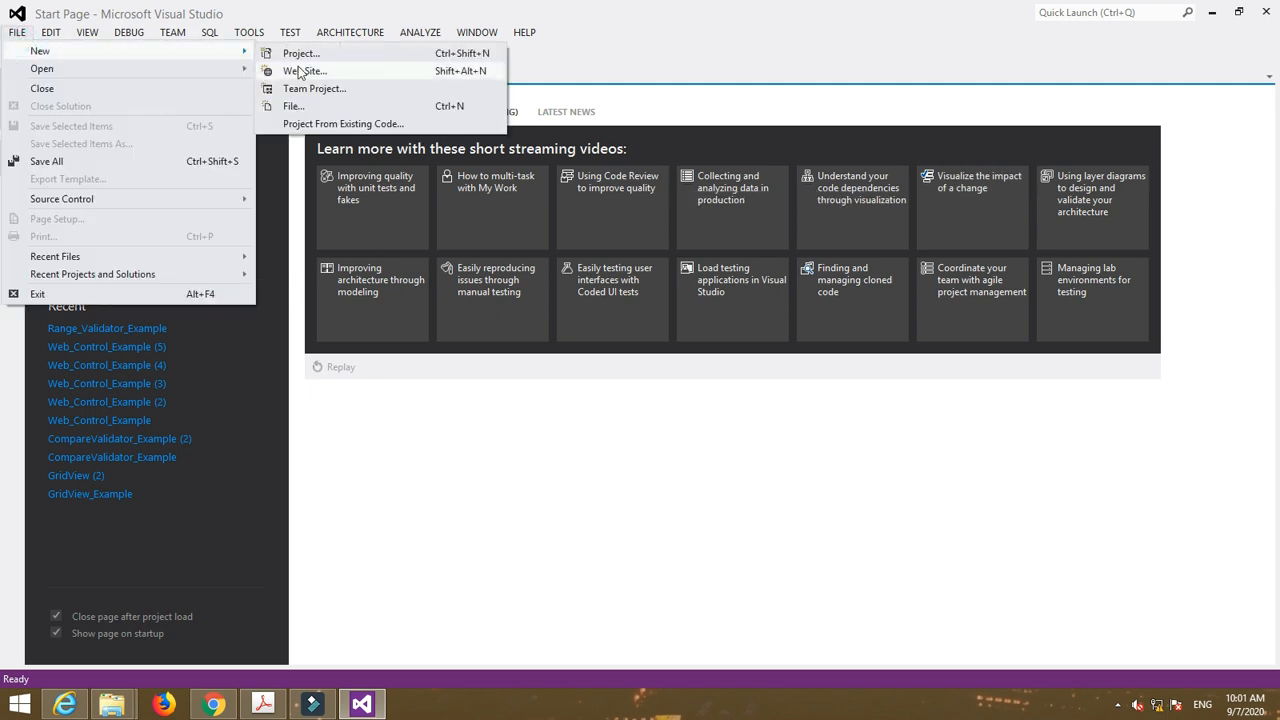
pyautogui.click(300, 70)
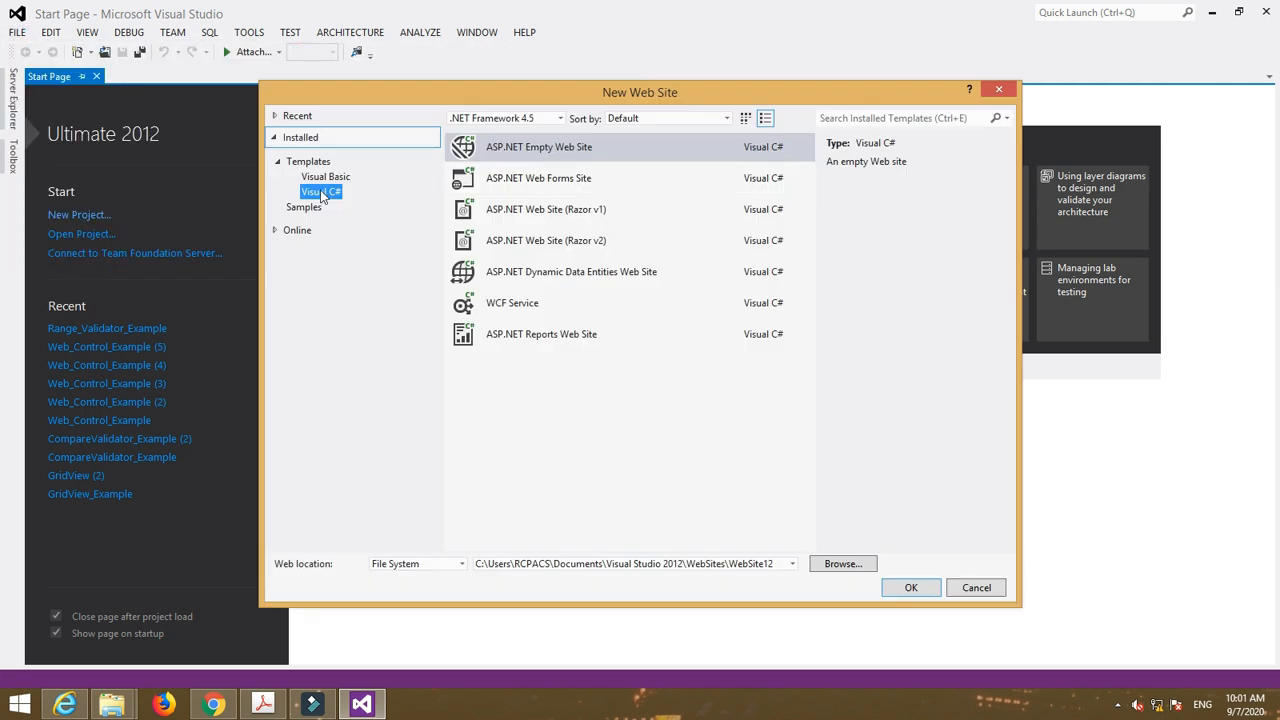
pyautogui.click(538, 178)
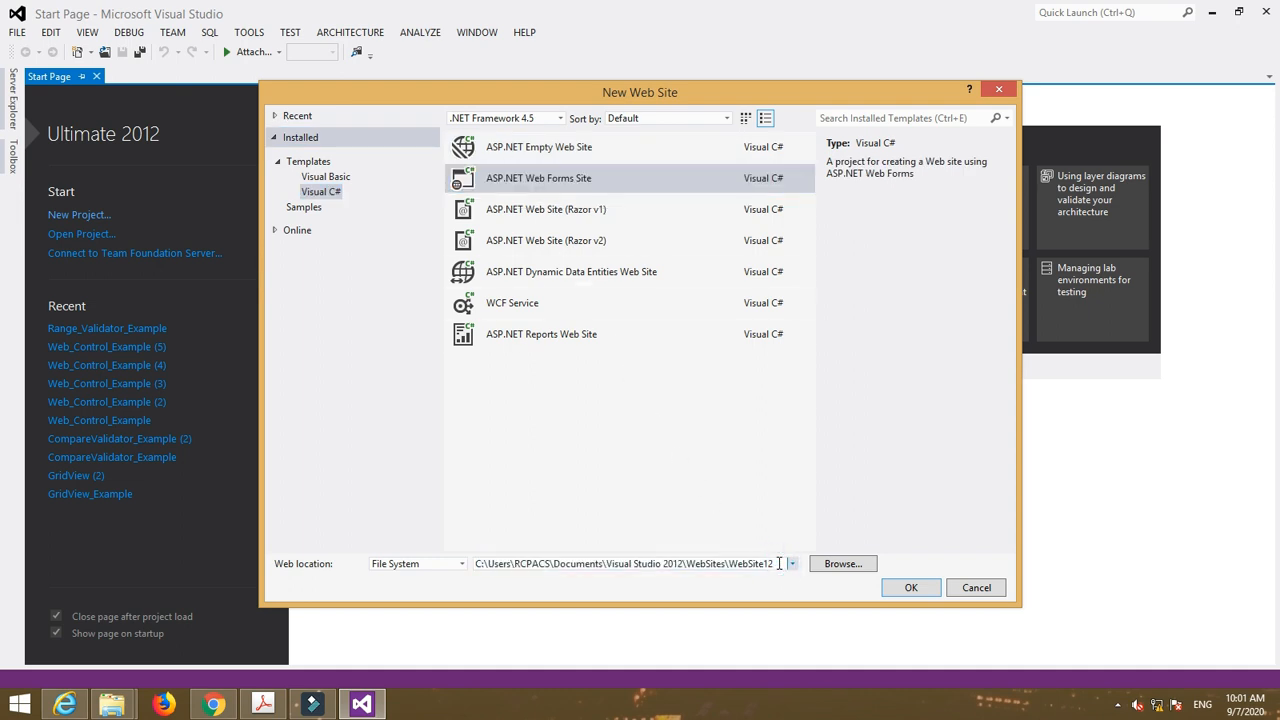
pyautogui.doubleClick(749, 563)
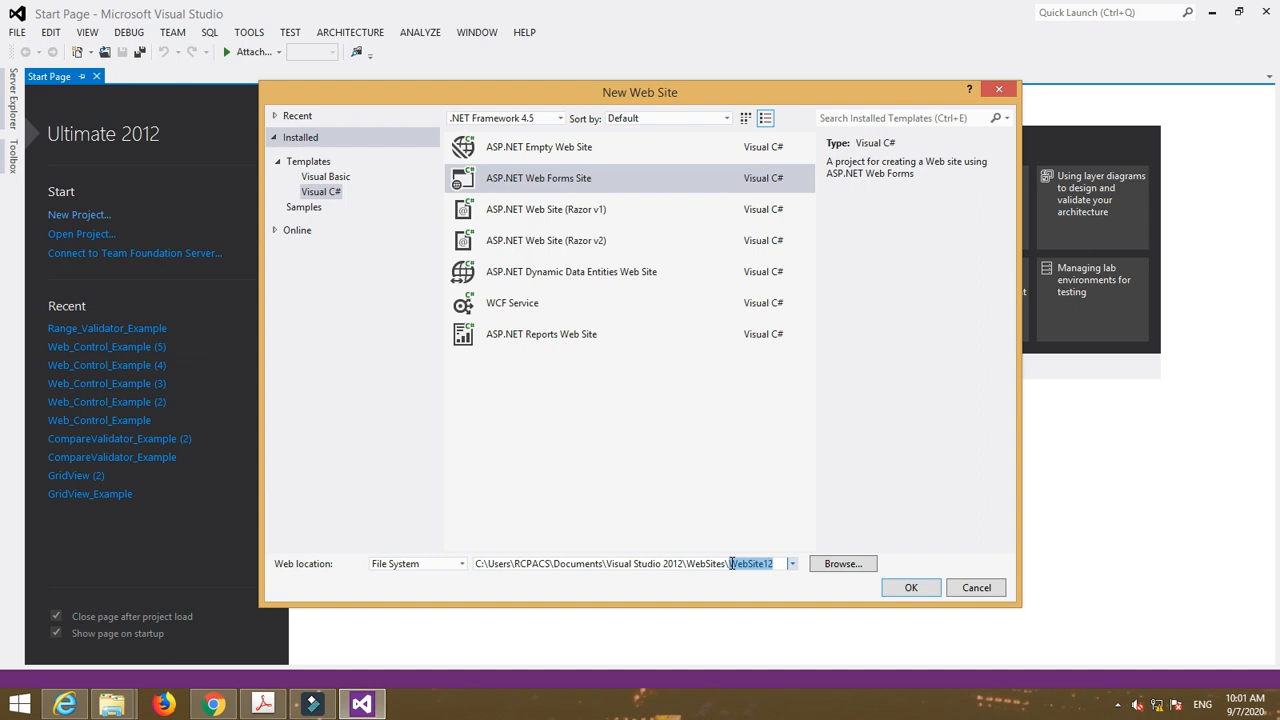
pyautogui.write('Range_Validator_Exampl')
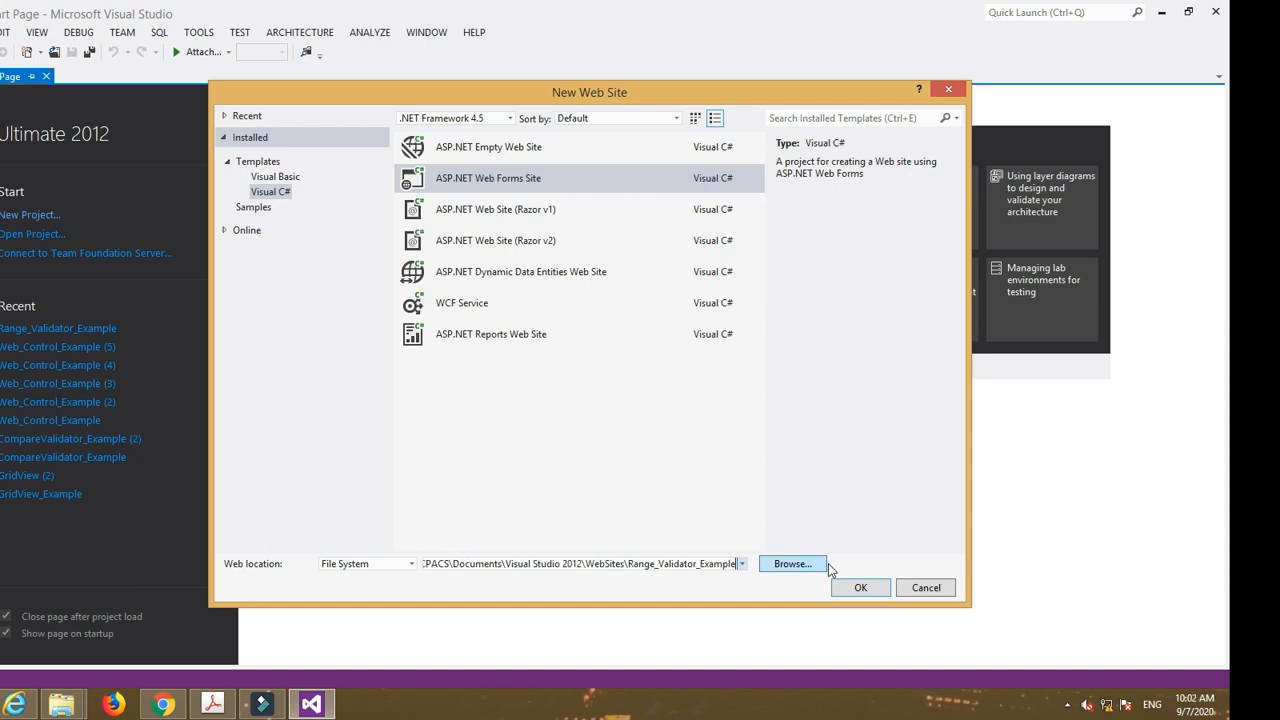
pyautogui.click(860, 587)
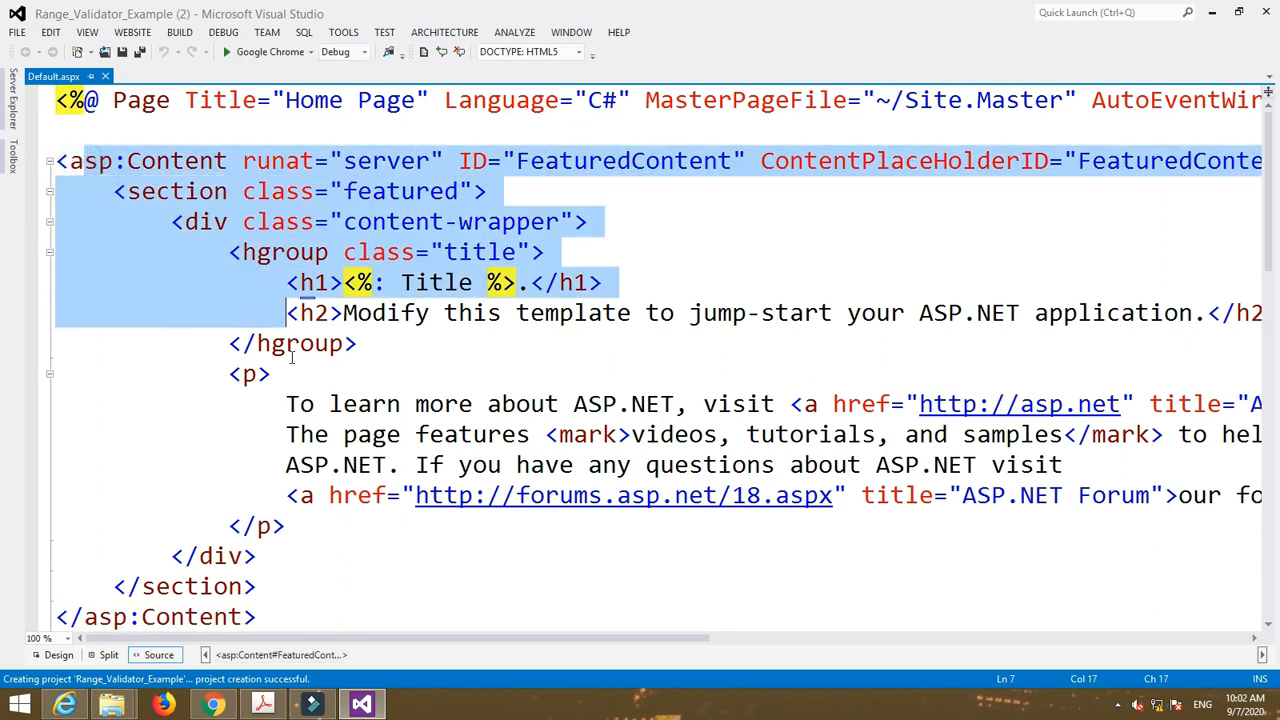
# - Delete the sample template markup from Default.aspx and switch to Design view
pyautogui.scroll(-3)
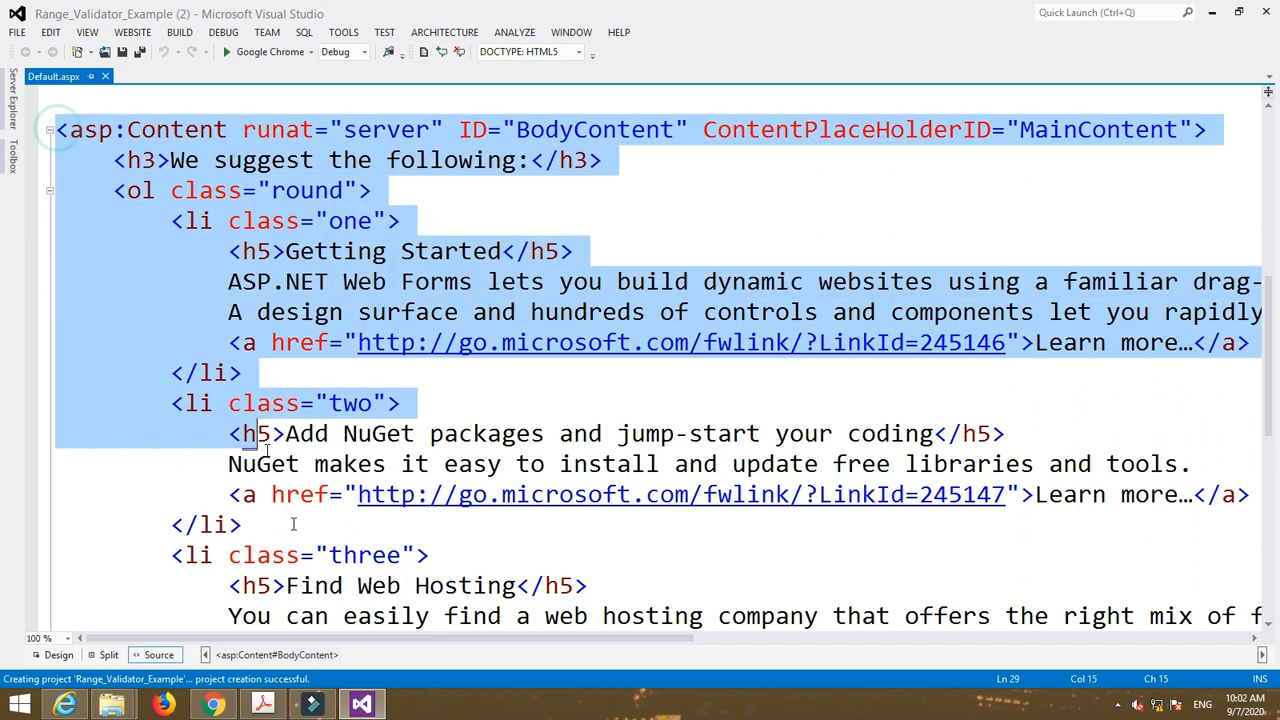
pyautogui.scroll(-3)
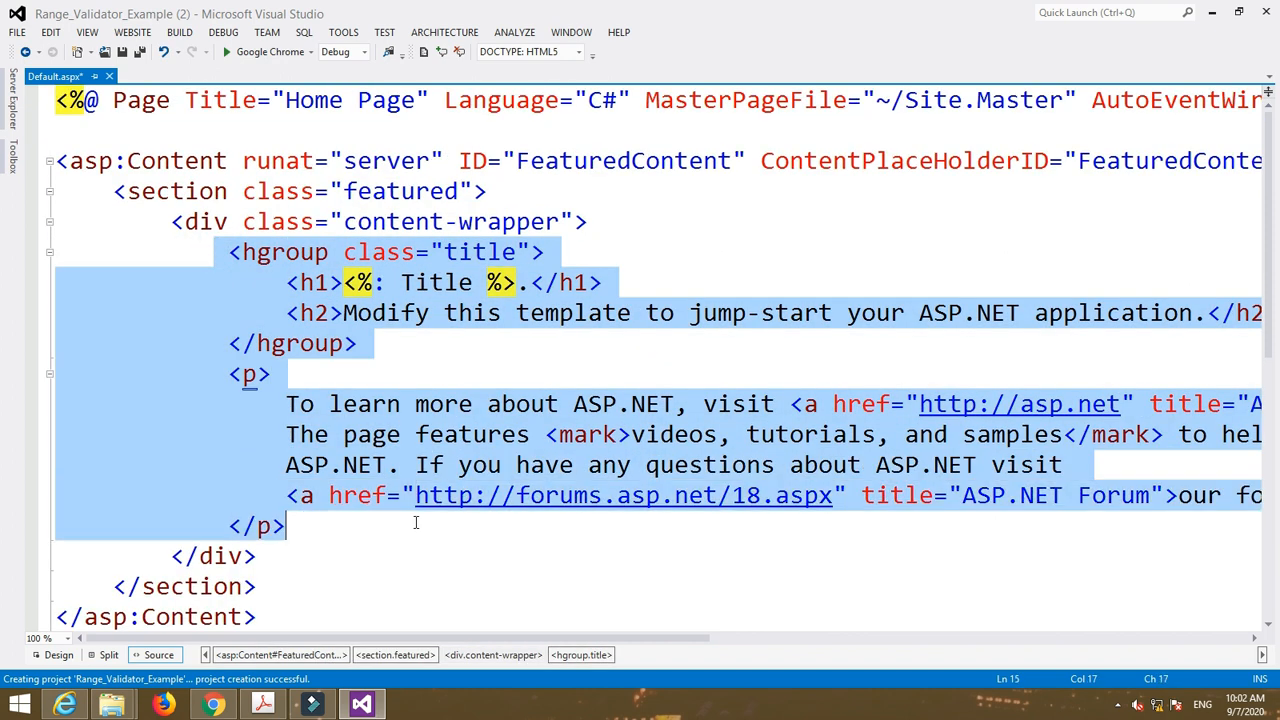
pyautogui.press('Delete')
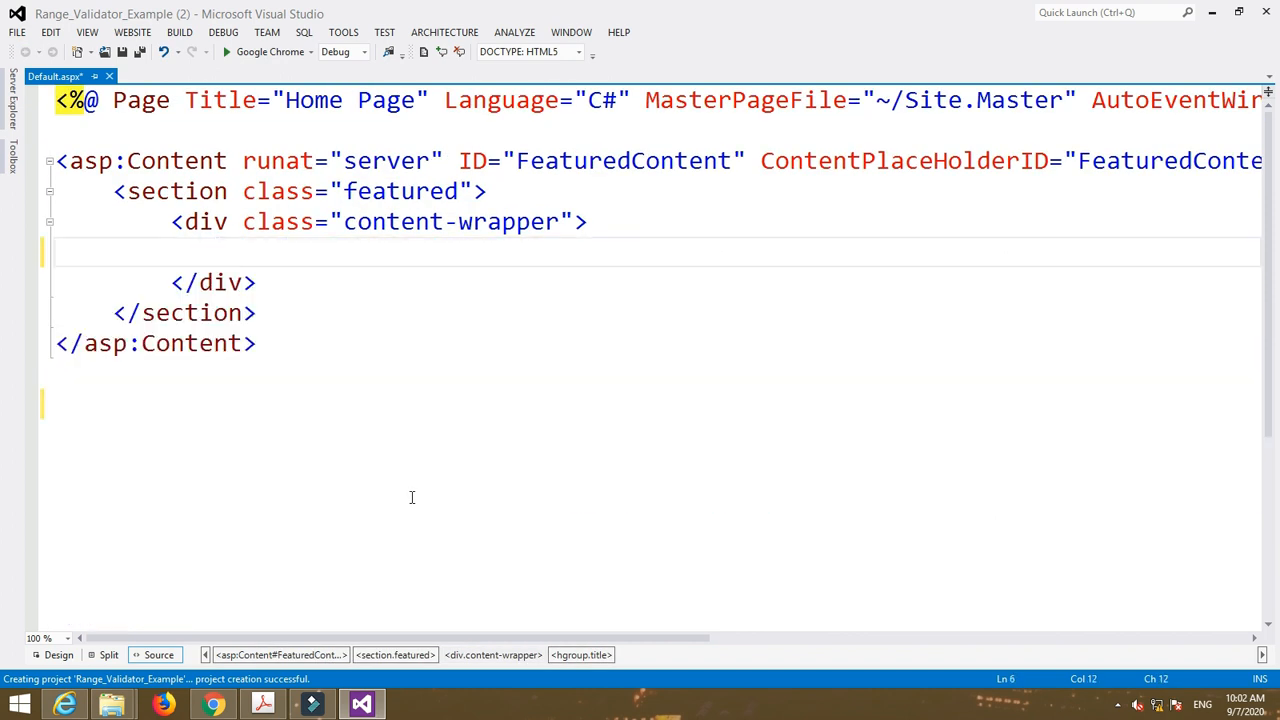
pyautogui.click(57, 655)
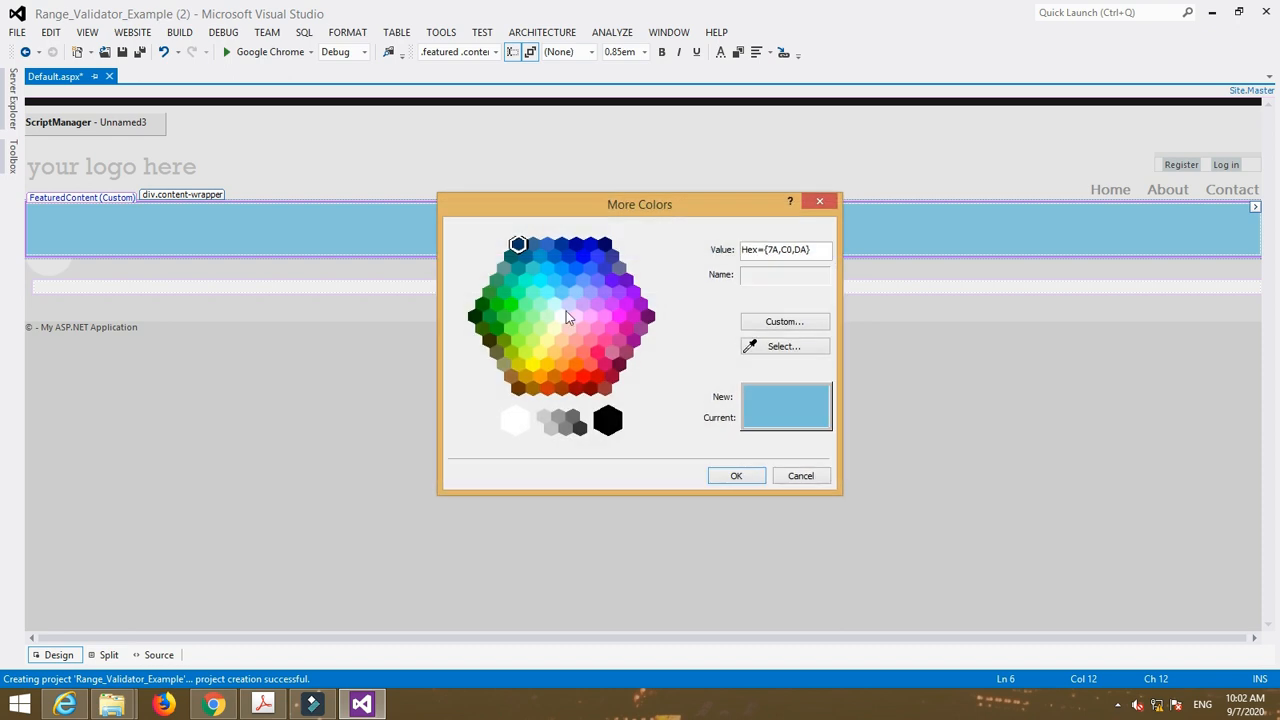
# - Type a centred h1 'Range Validator Example' heading followed by a <br /> tag
pyautogui.click(736, 475)
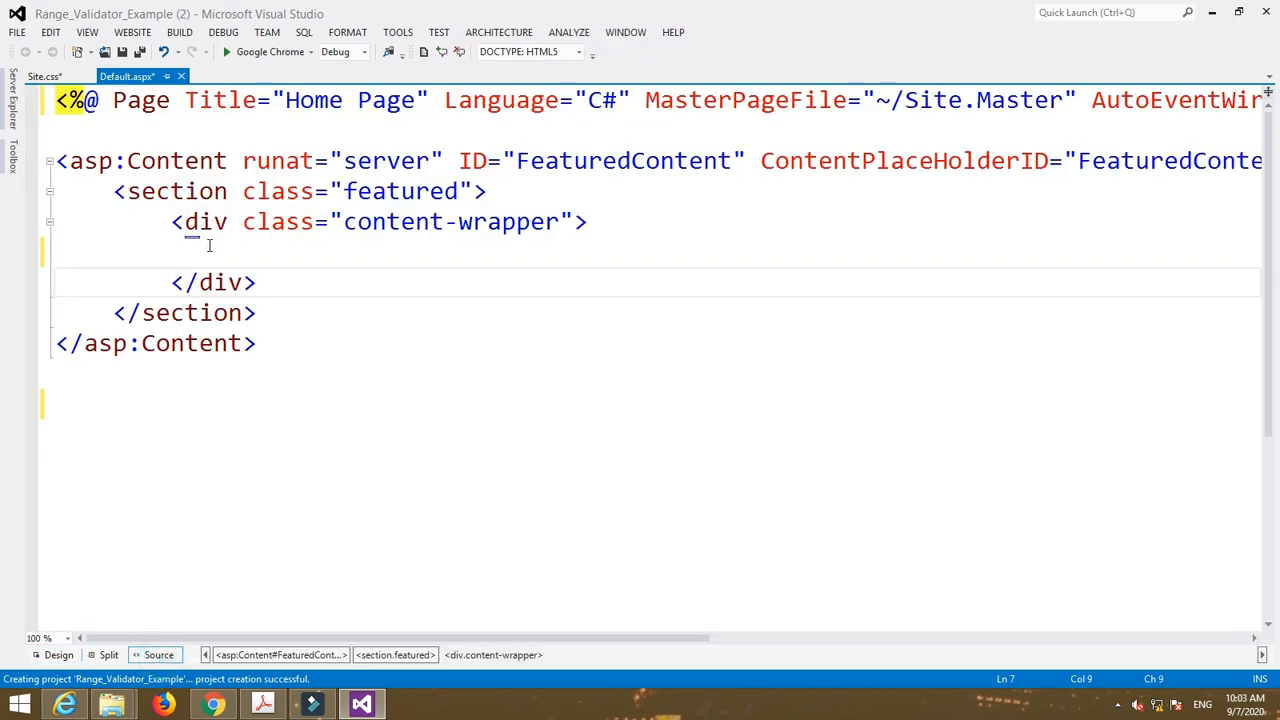
pyautogui.write('<')
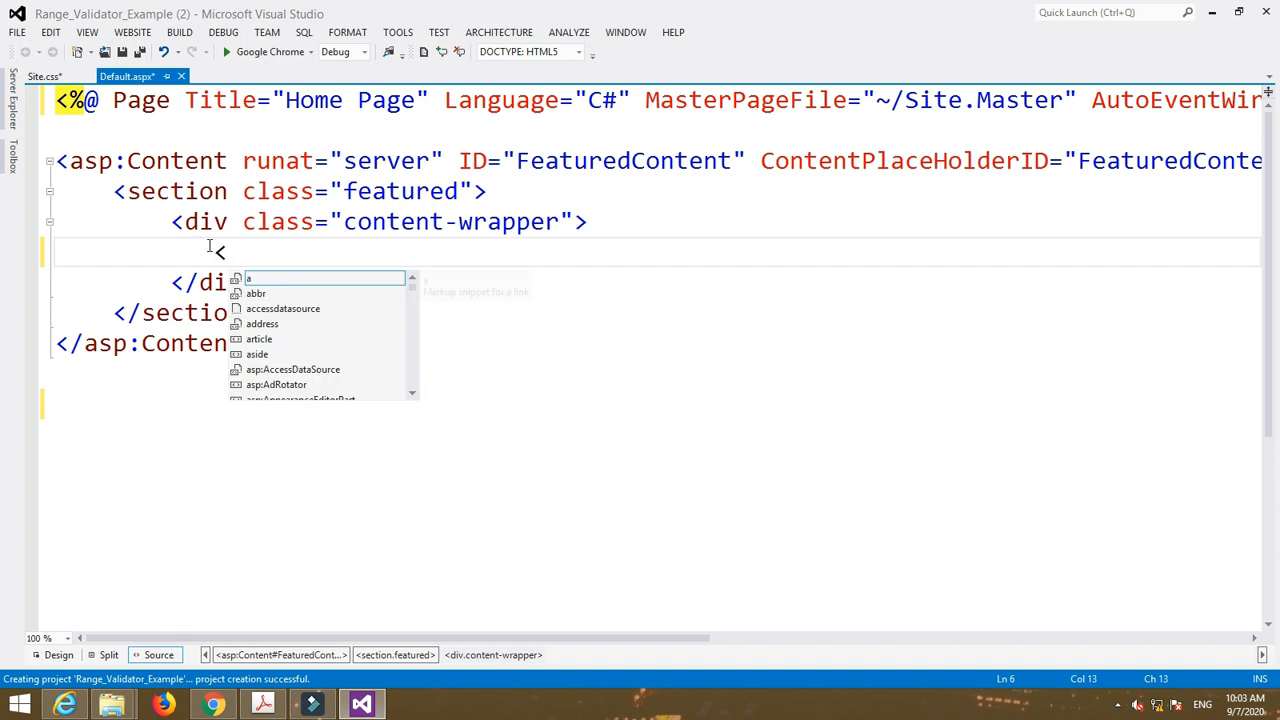
pyautogui.write('center>')
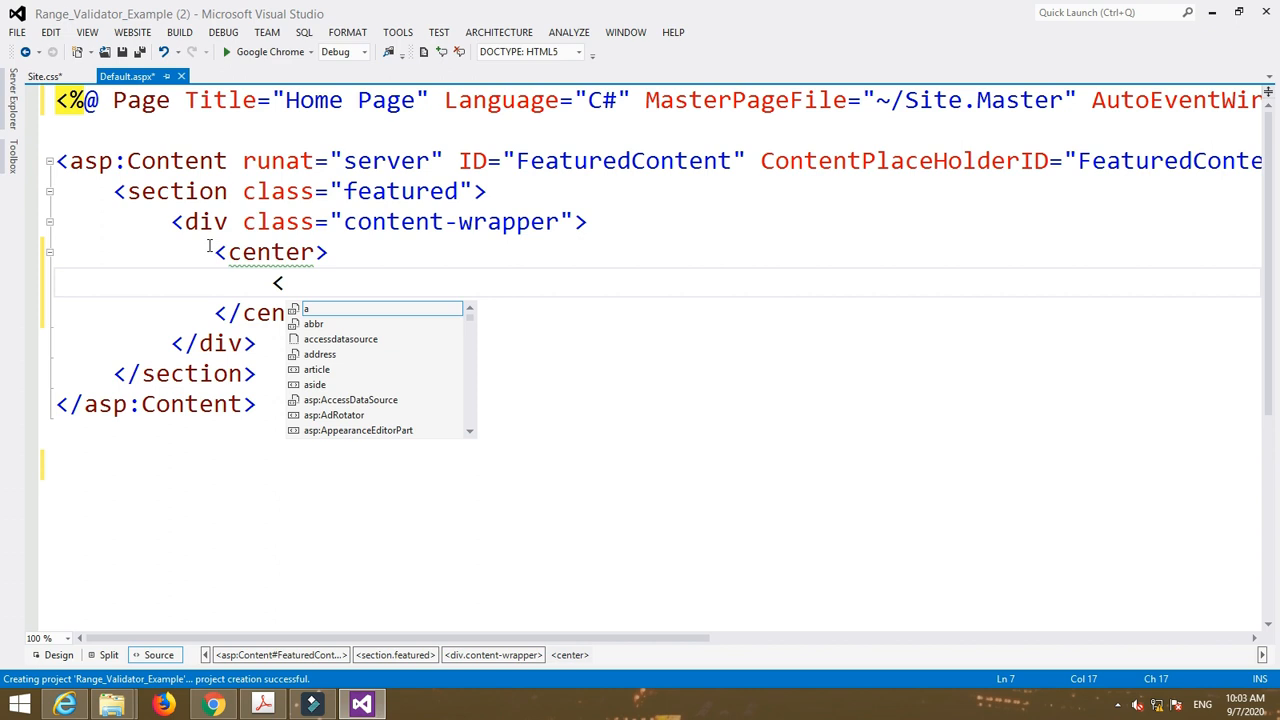
pyautogui.write('h1></h1>')
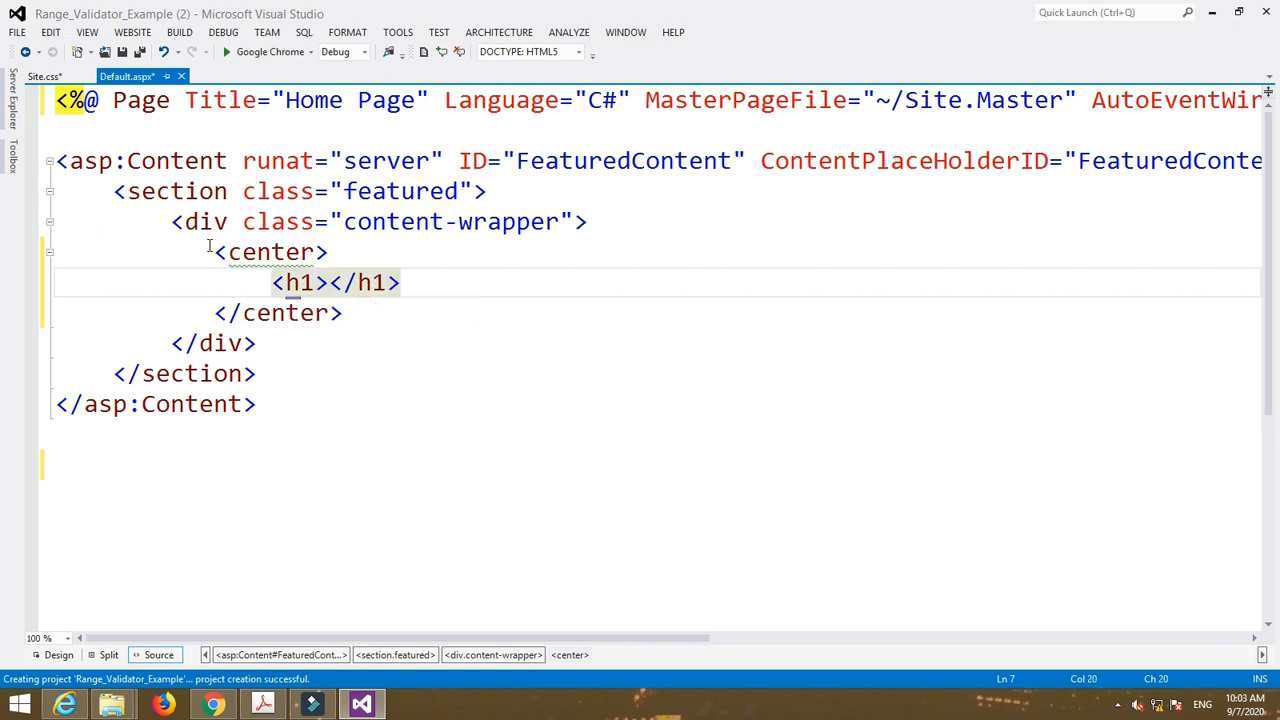
pyautogui.write('Range Validator Example')
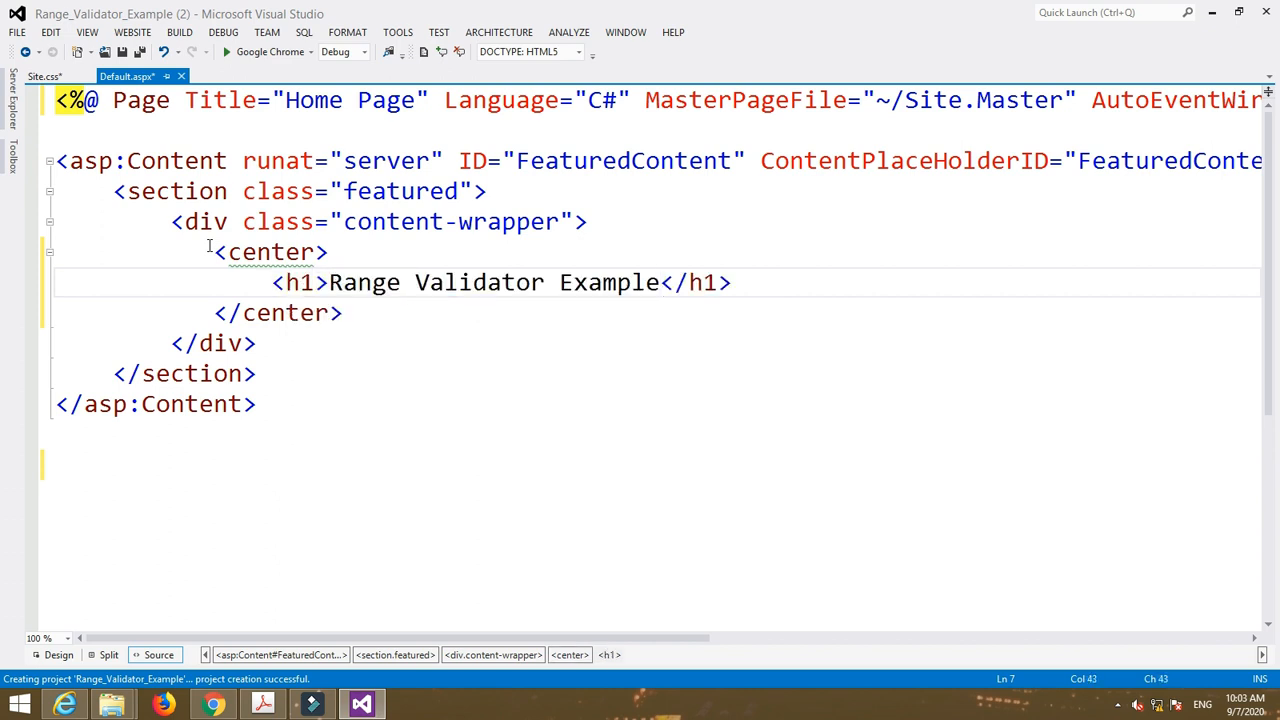
pyautogui.click(764, 282)
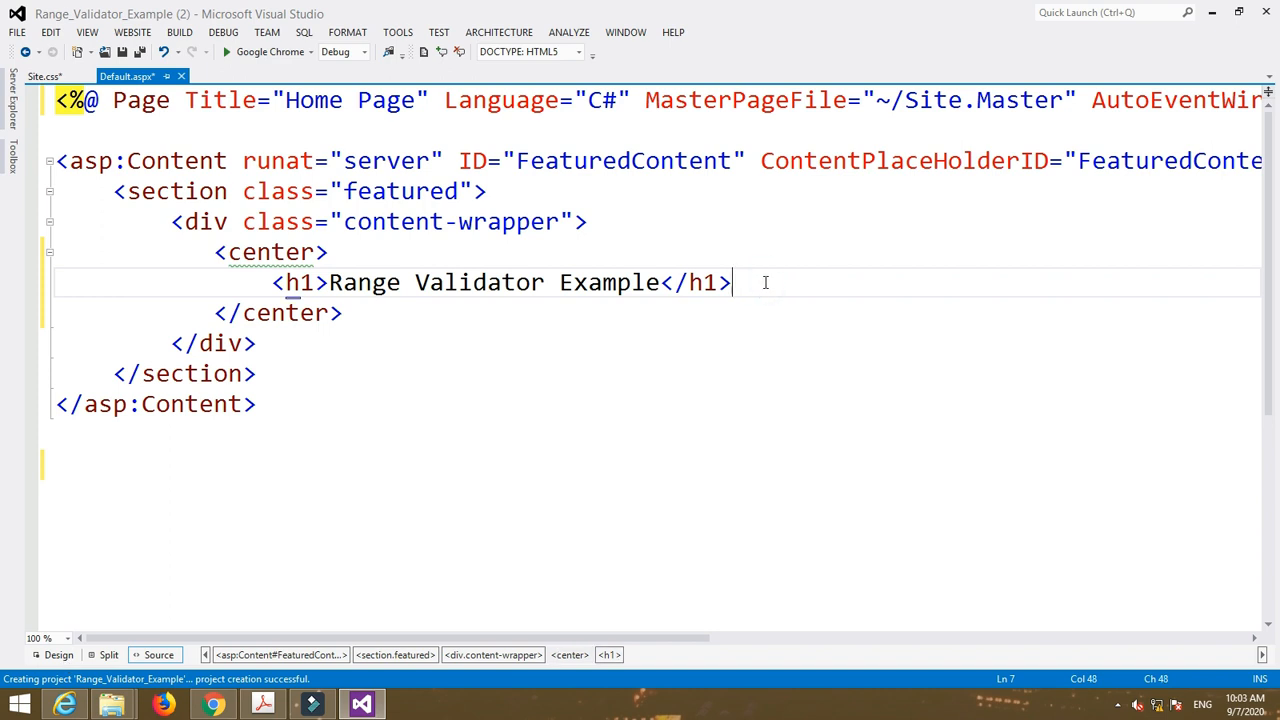
pyautogui.write('<br />')
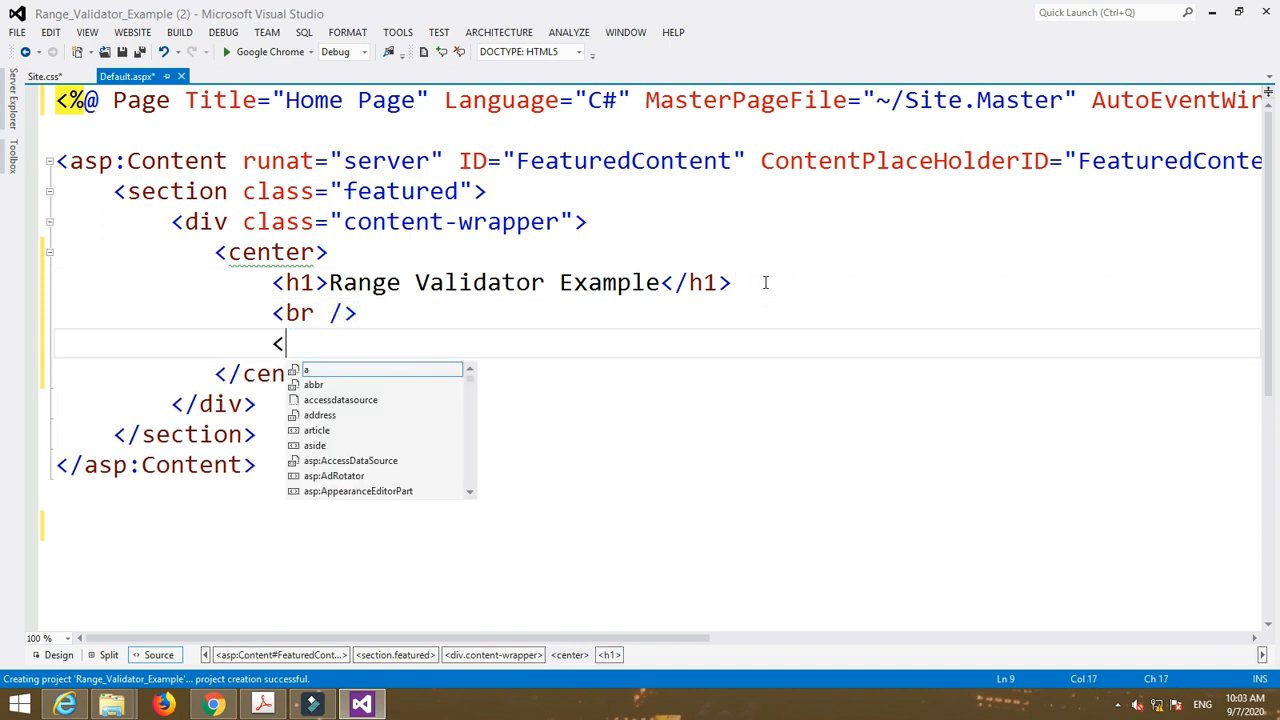
pyautogui.write('br />')
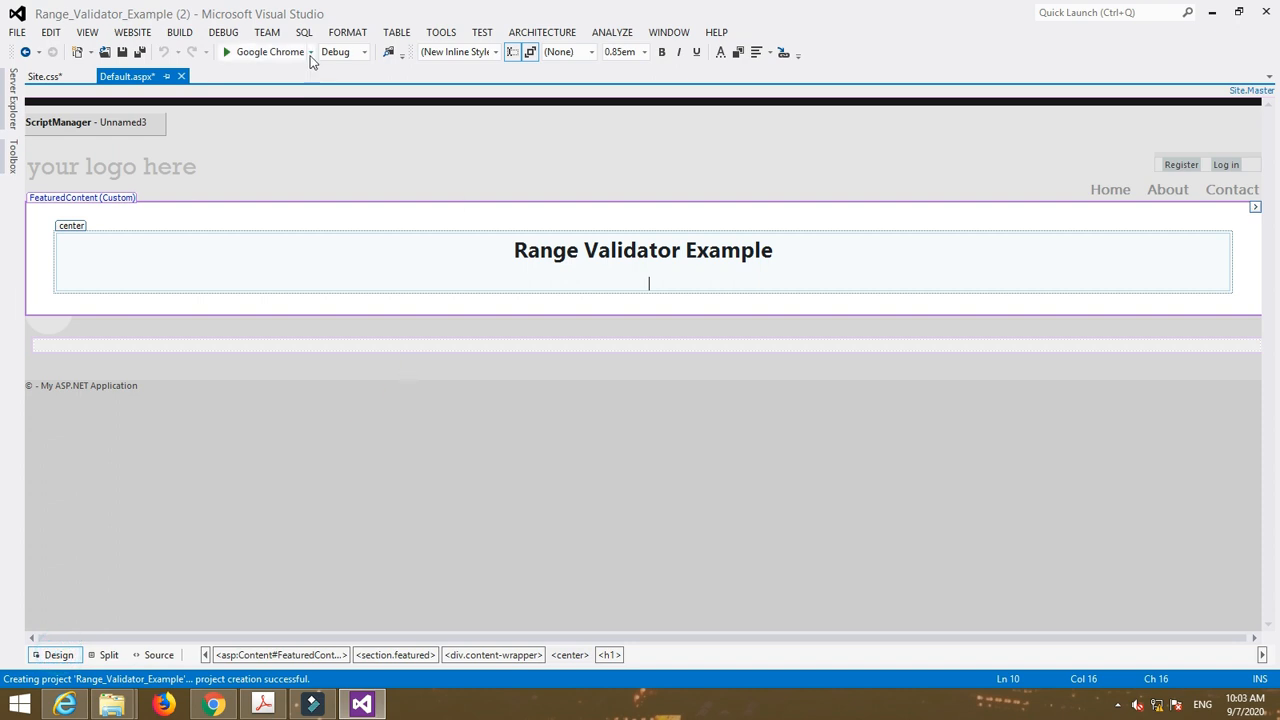
# - Insert a table with 1 row and 4 columns below the heading
pyautogui.click(410, 52)
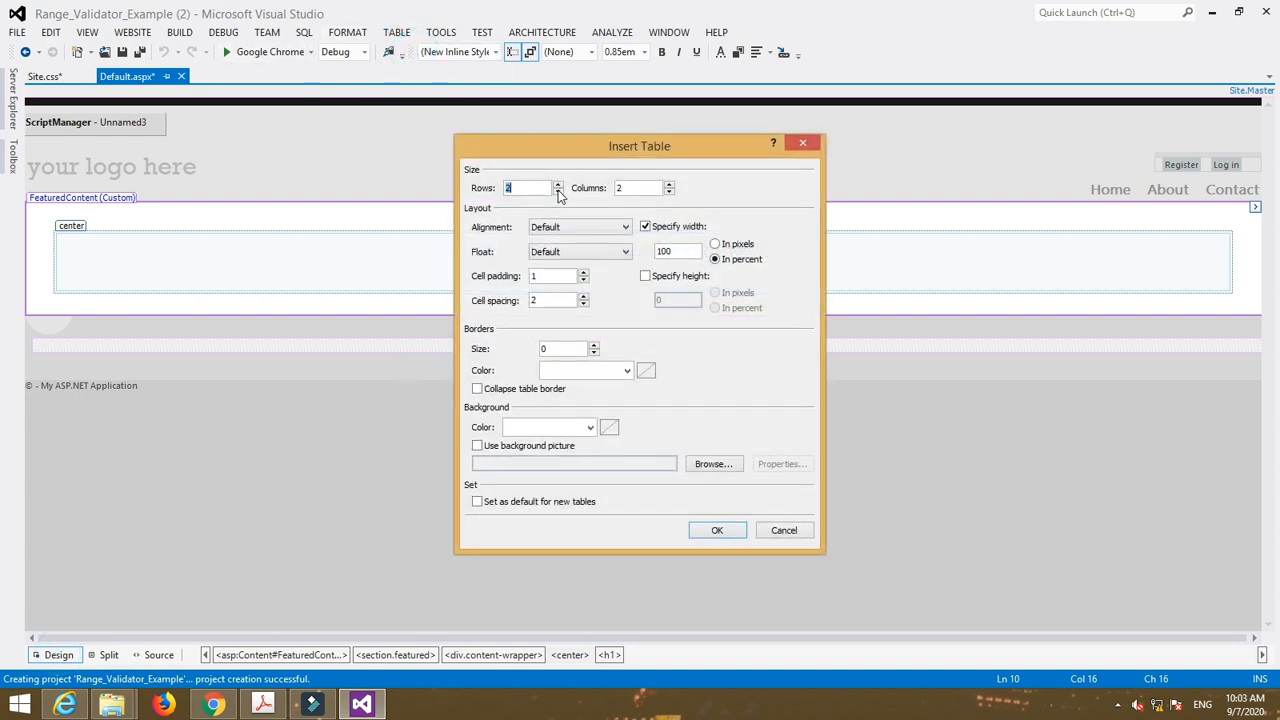
pyautogui.click(557, 192)
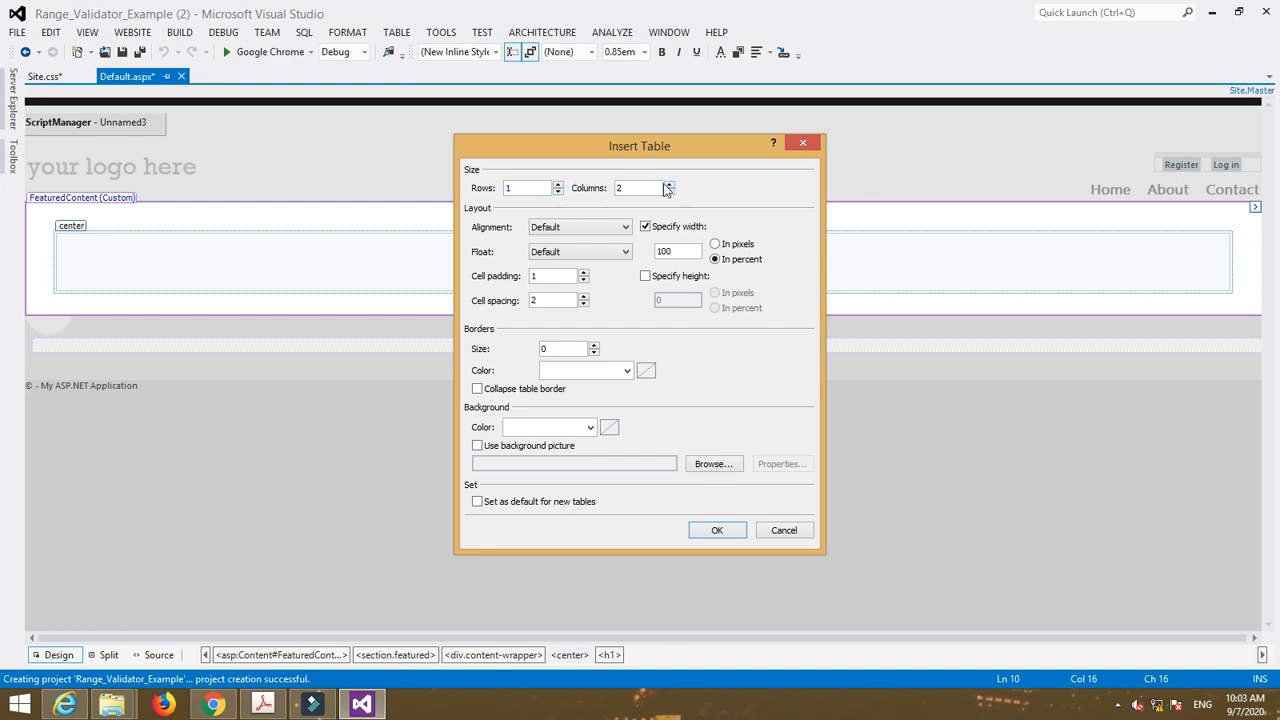
pyautogui.click(665, 184)
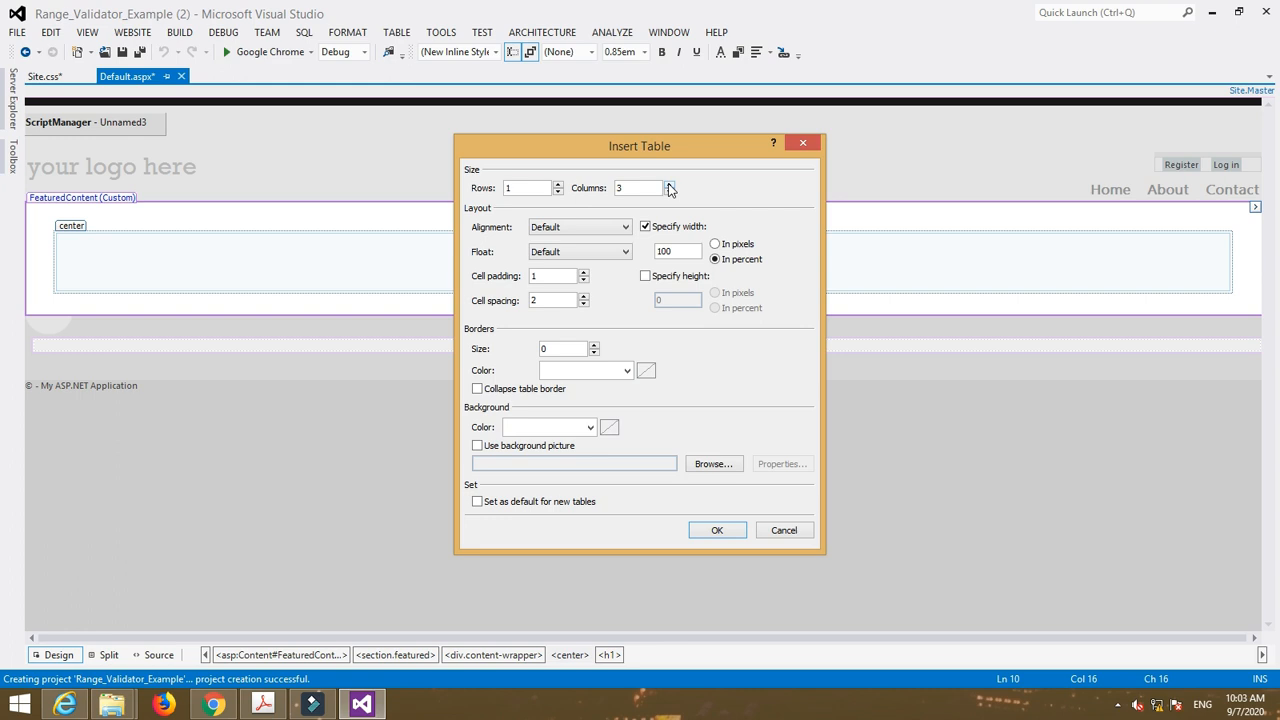
pyautogui.click(666, 183)
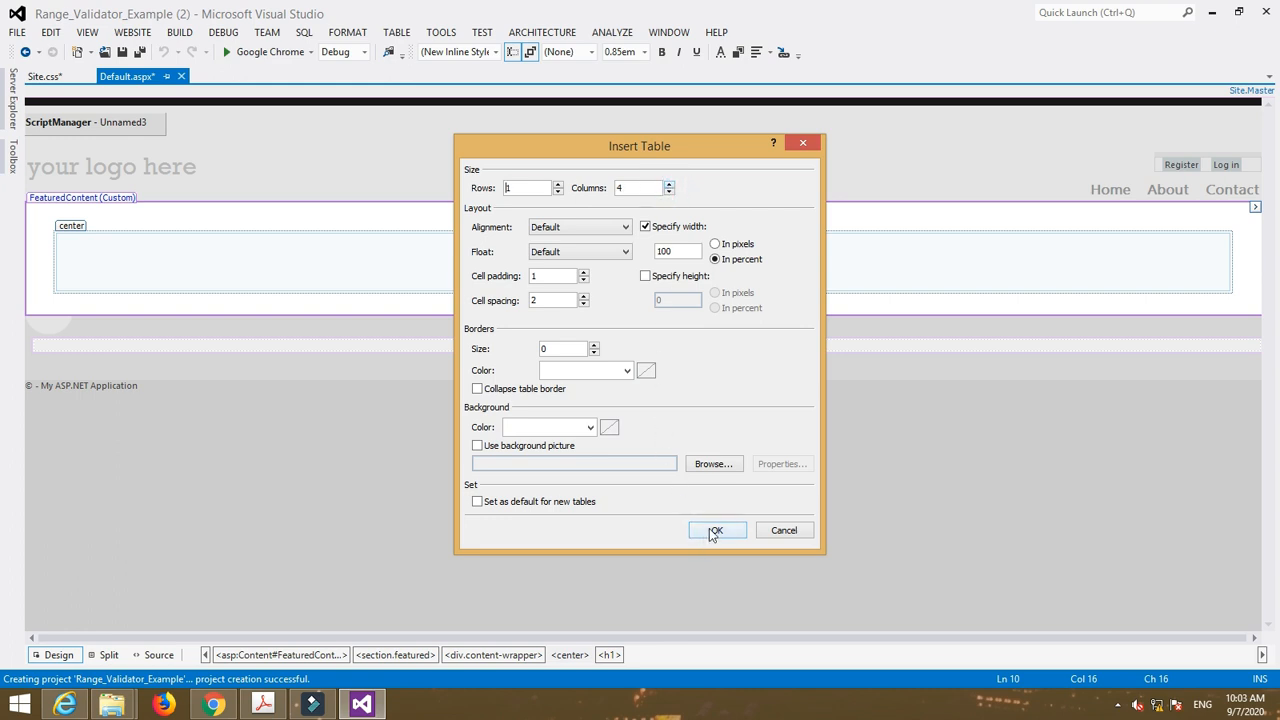
pyautogui.click(717, 530)
pyautogui.write('Age')
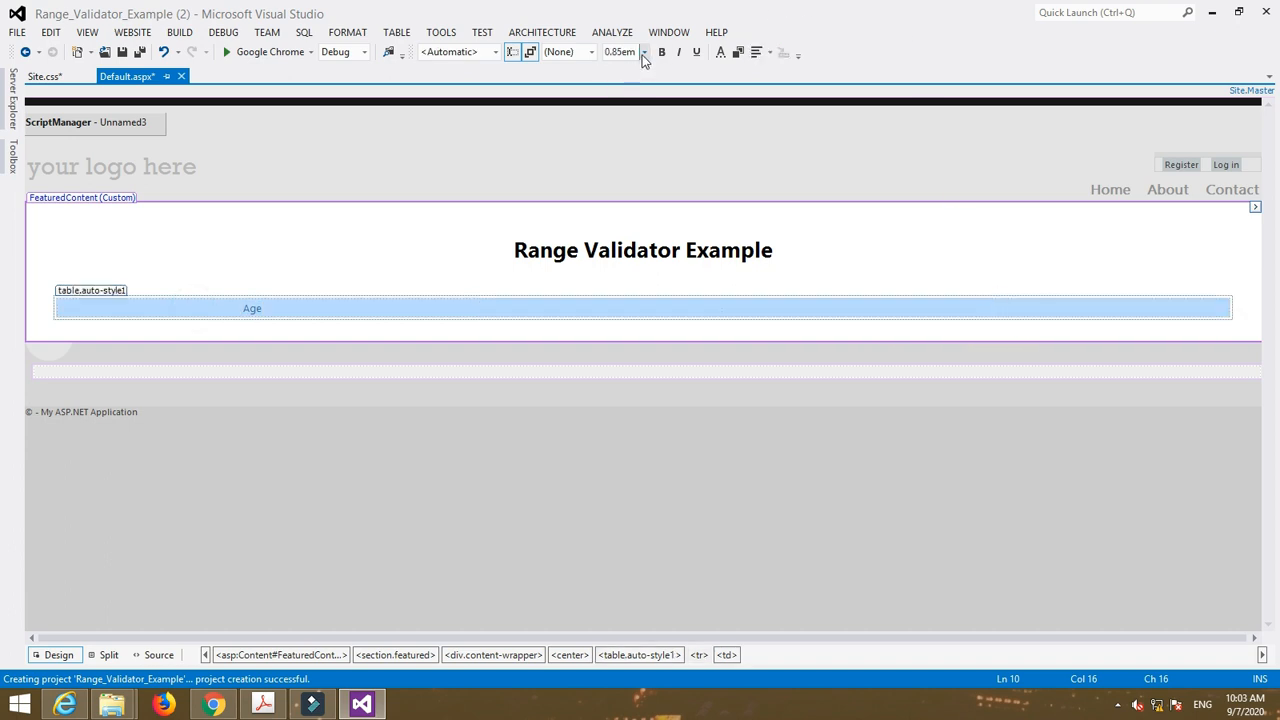
# - Make the Age label xx-large and put a colon in the second cell
pyautogui.click(645, 52)
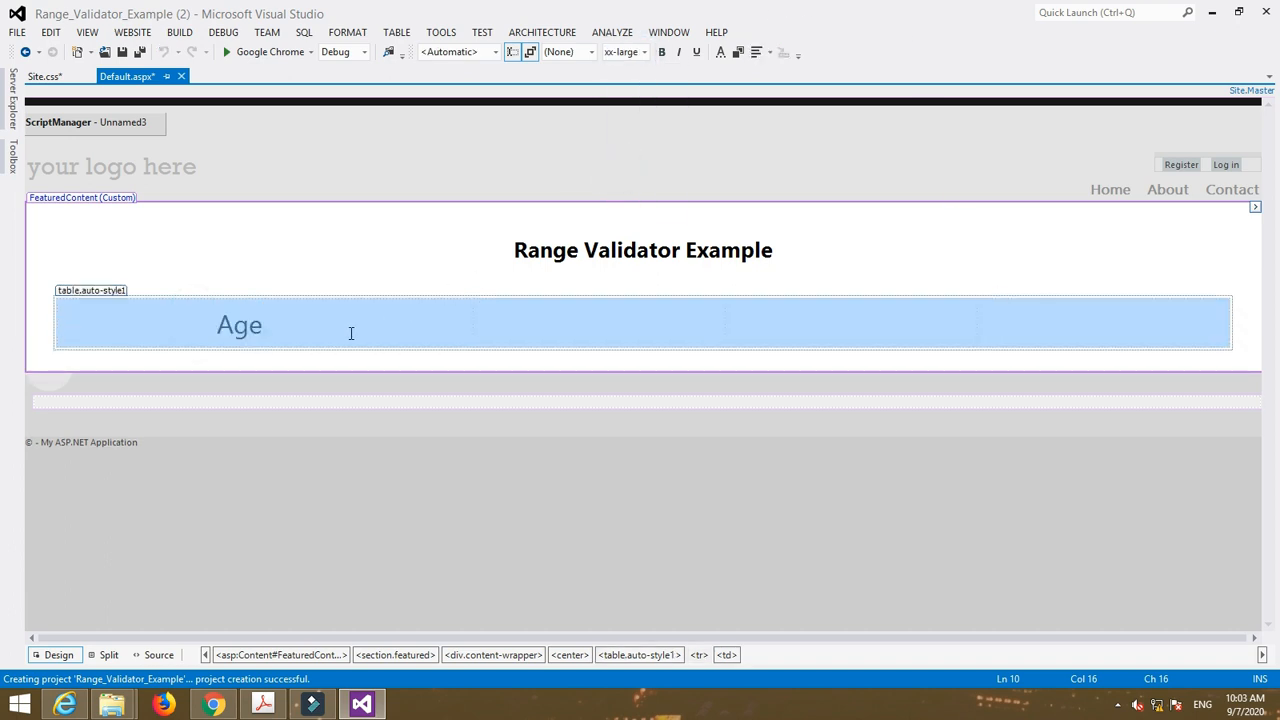
pyautogui.click(392, 322)
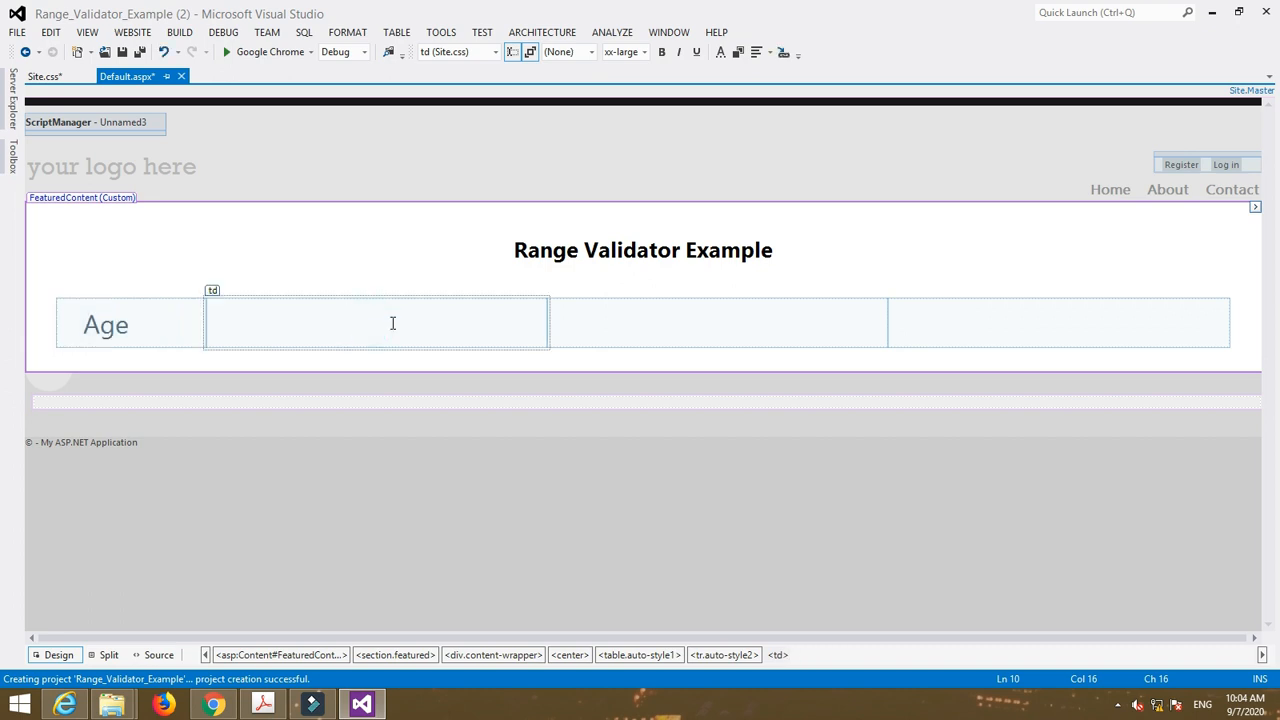
pyautogui.write(':')
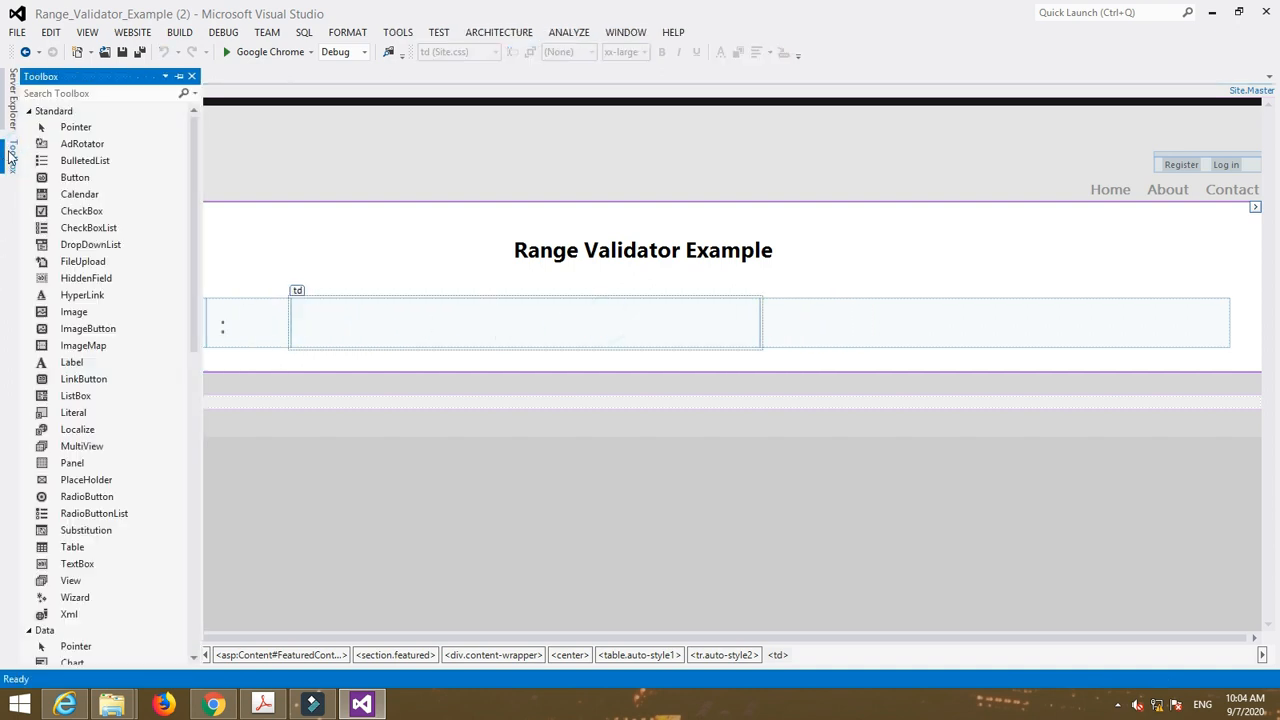
pyautogui.moveTo(77, 563)
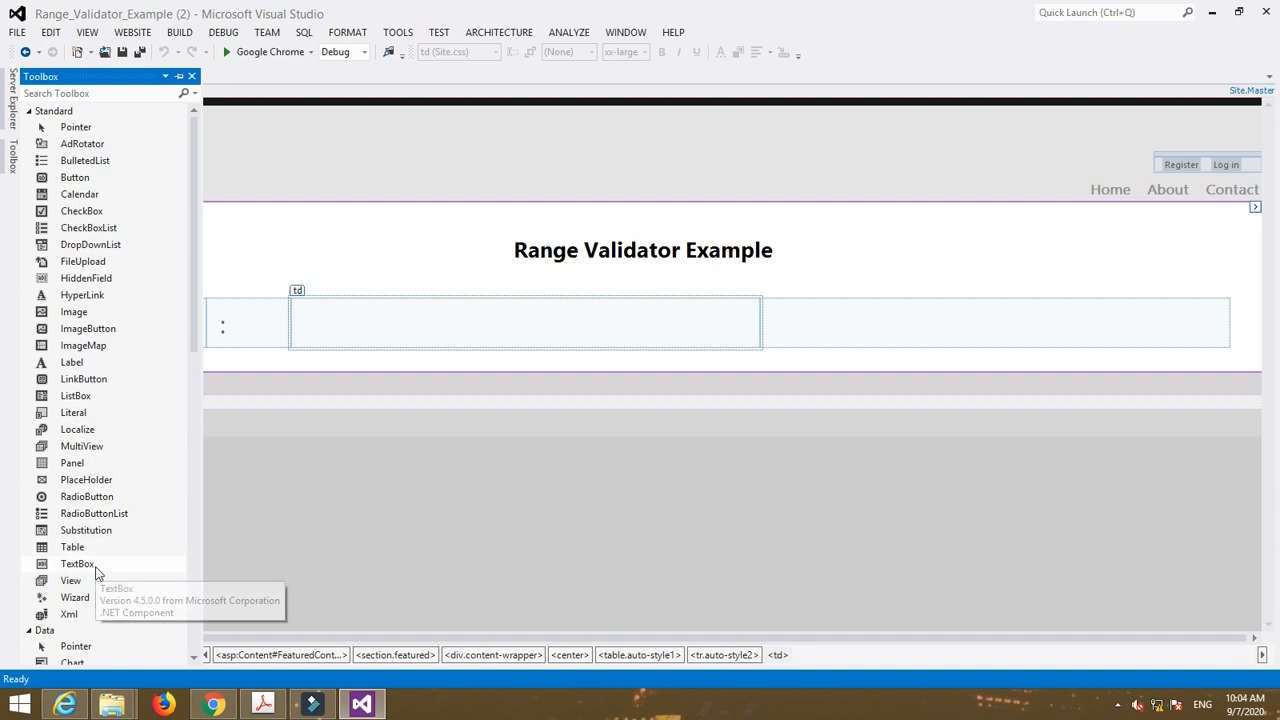
# - Drag a TextBox from the Toolbox into the third table cell
pyautogui.moveTo(77, 563); pyautogui.dragTo(658, 330)
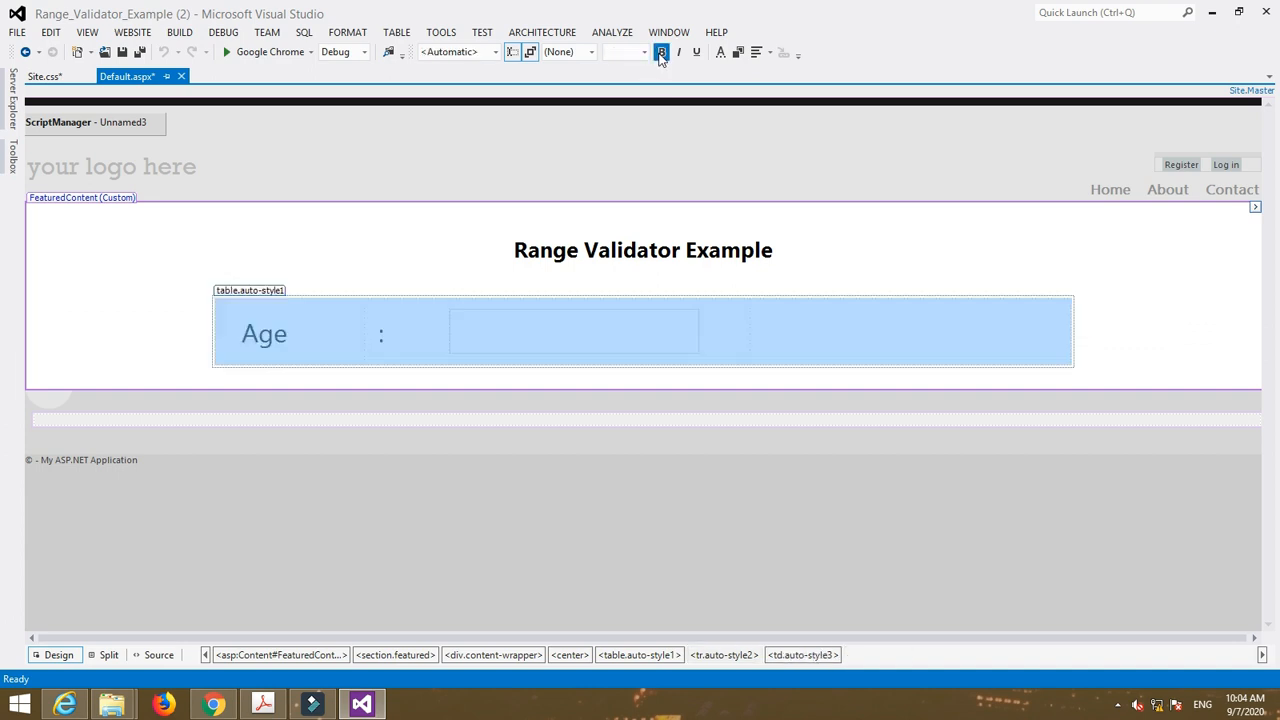
pyautogui.moveTo(627, 52)
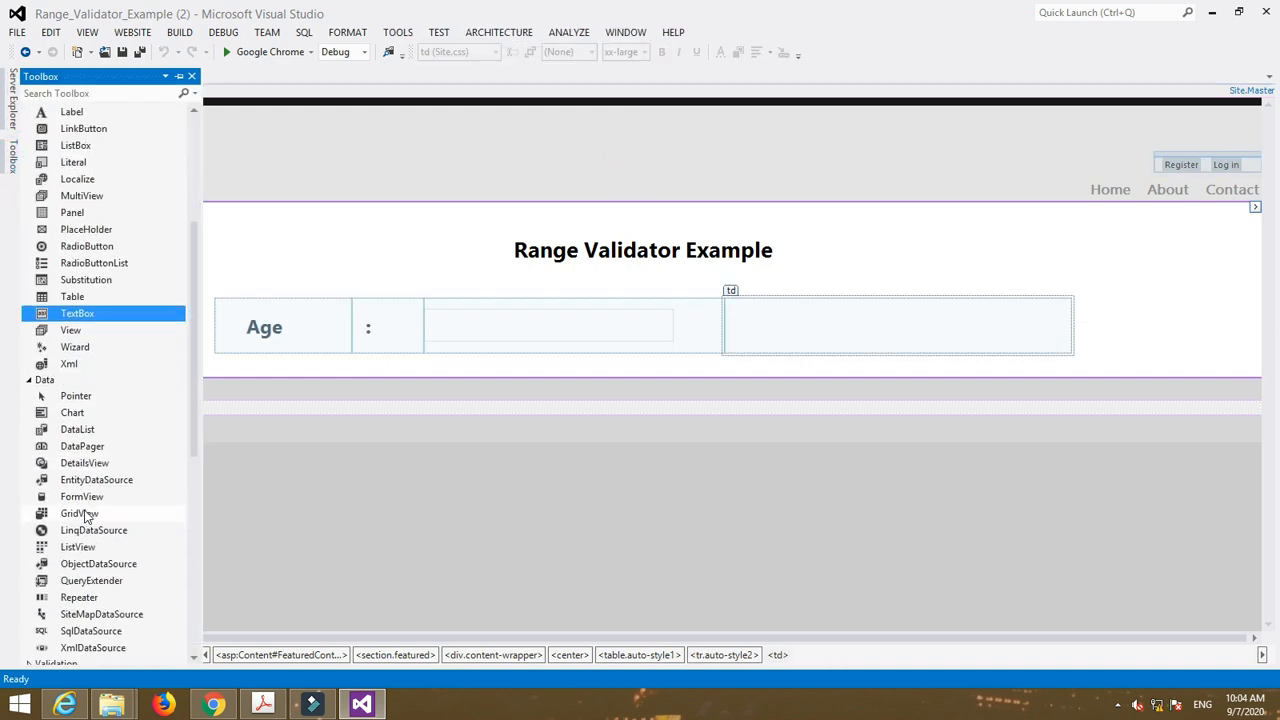
# - Drag a RangeValidator from the Toolbox's Validation group into the fourth cell
pyautogui.scroll(-3)
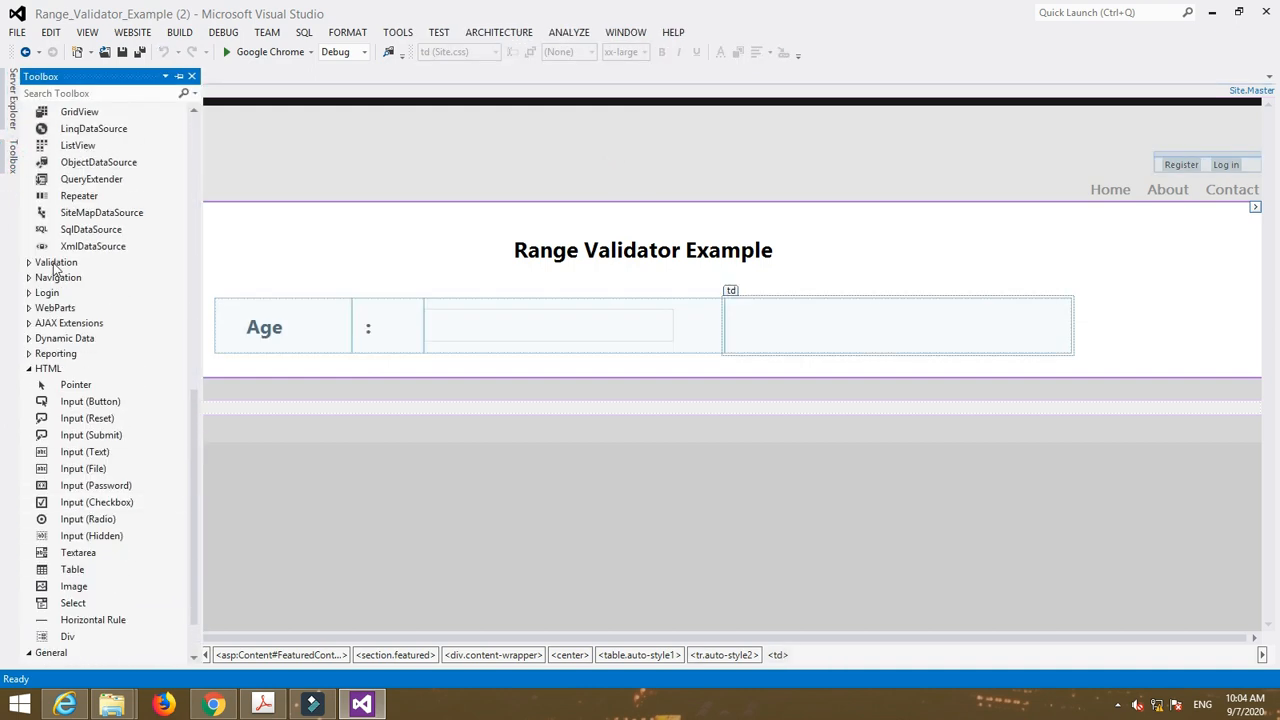
pyautogui.click(56, 262)
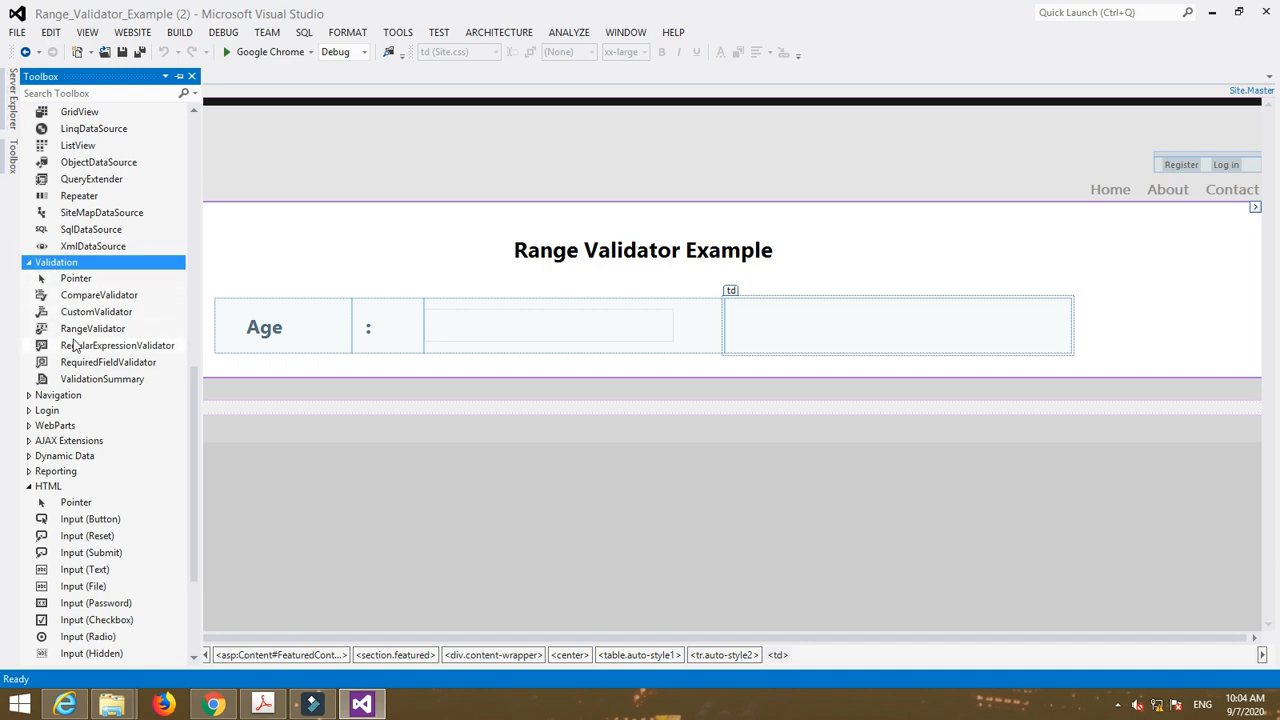
pyautogui.moveTo(92, 328); pyautogui.dragTo(870, 327)
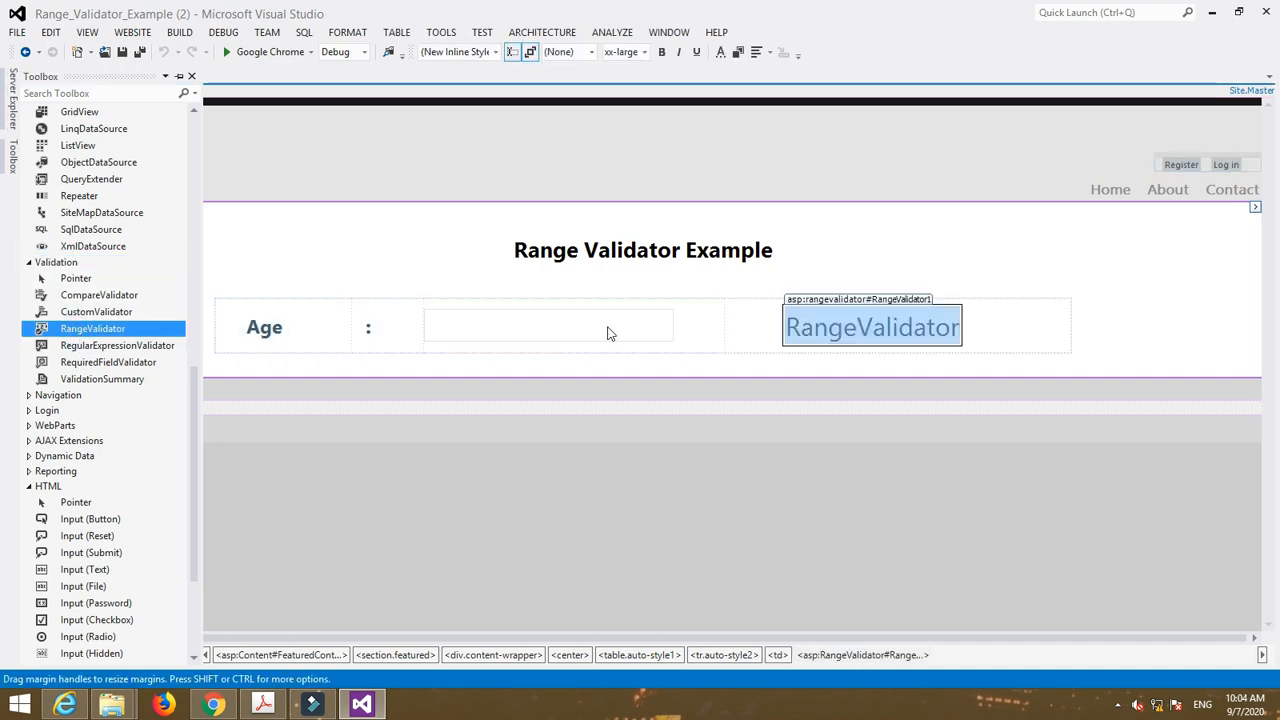
pyautogui.rightClick(893, 327)
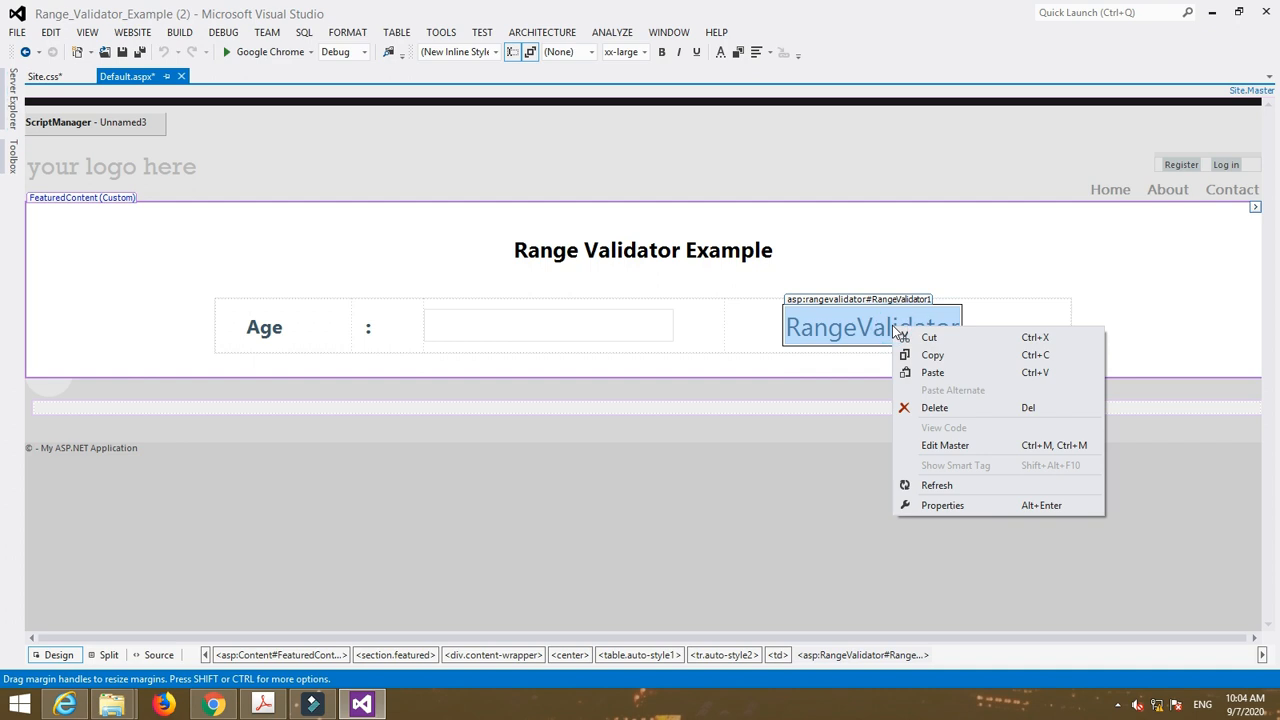
# - Open the validator's Properties, then select it and switch to Source view
pyautogui.click(942, 505)
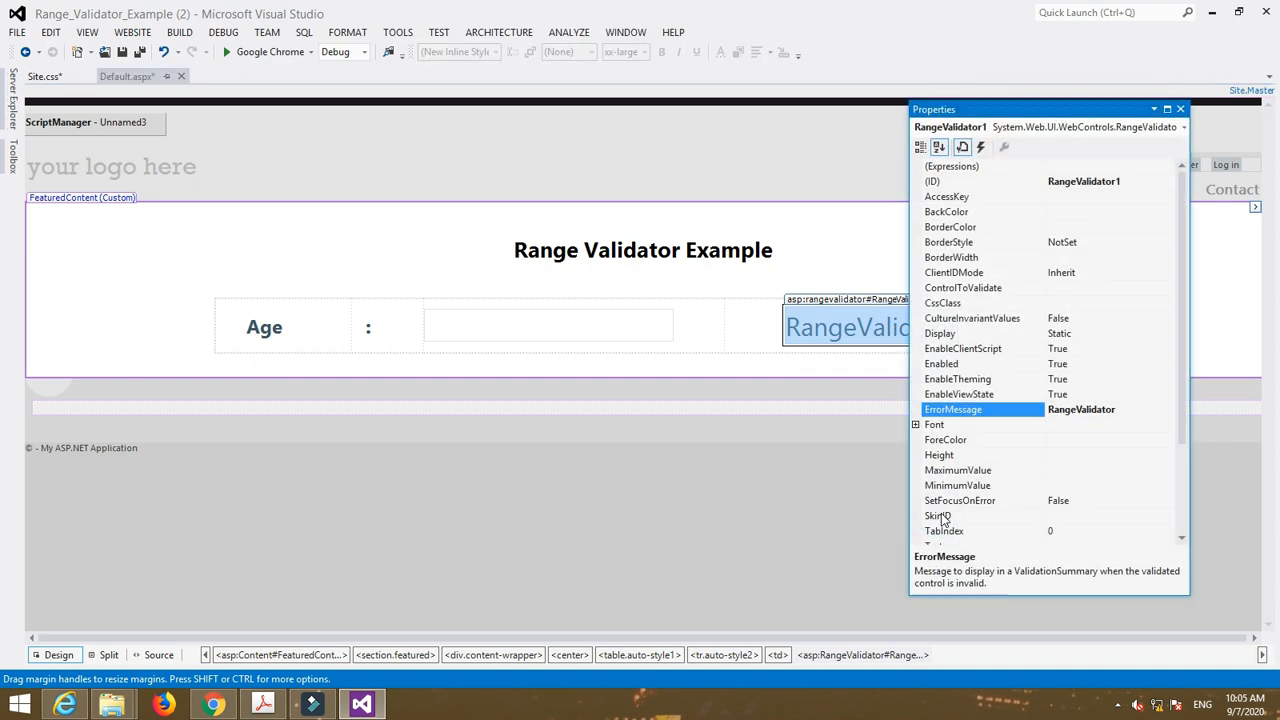
pyautogui.moveTo(1232, 328)
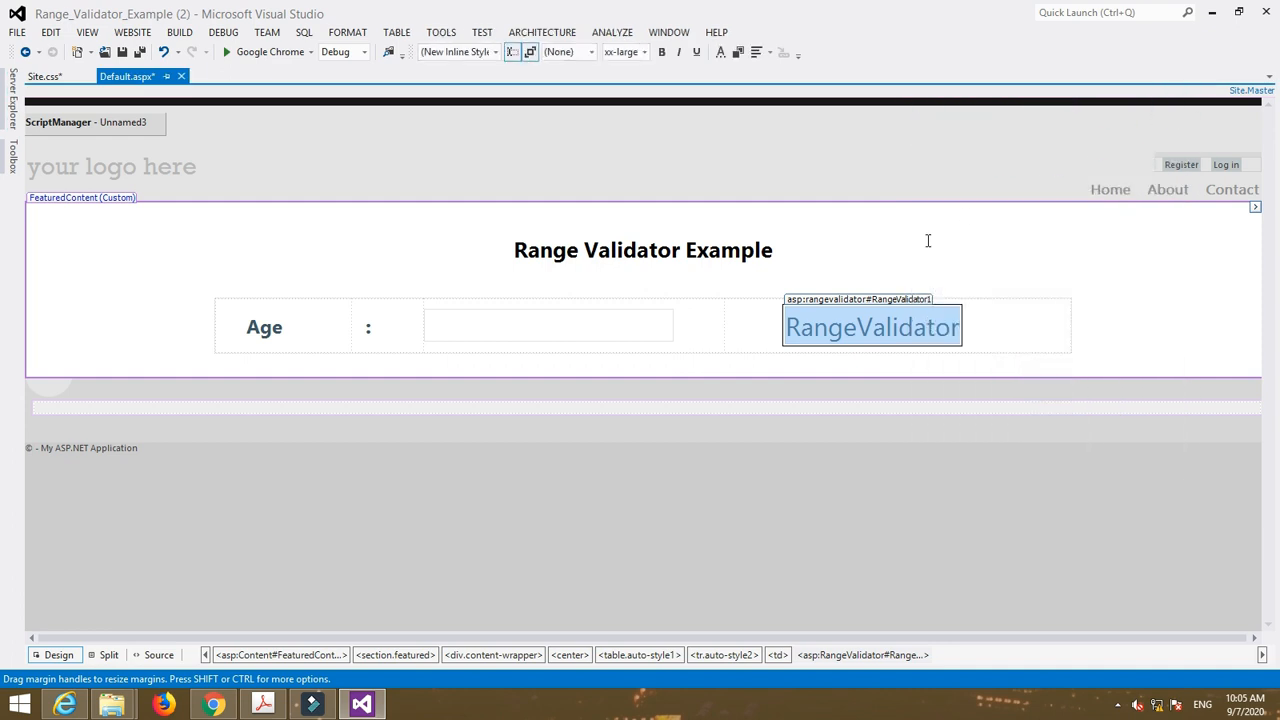
pyautogui.moveTo(846, 337)
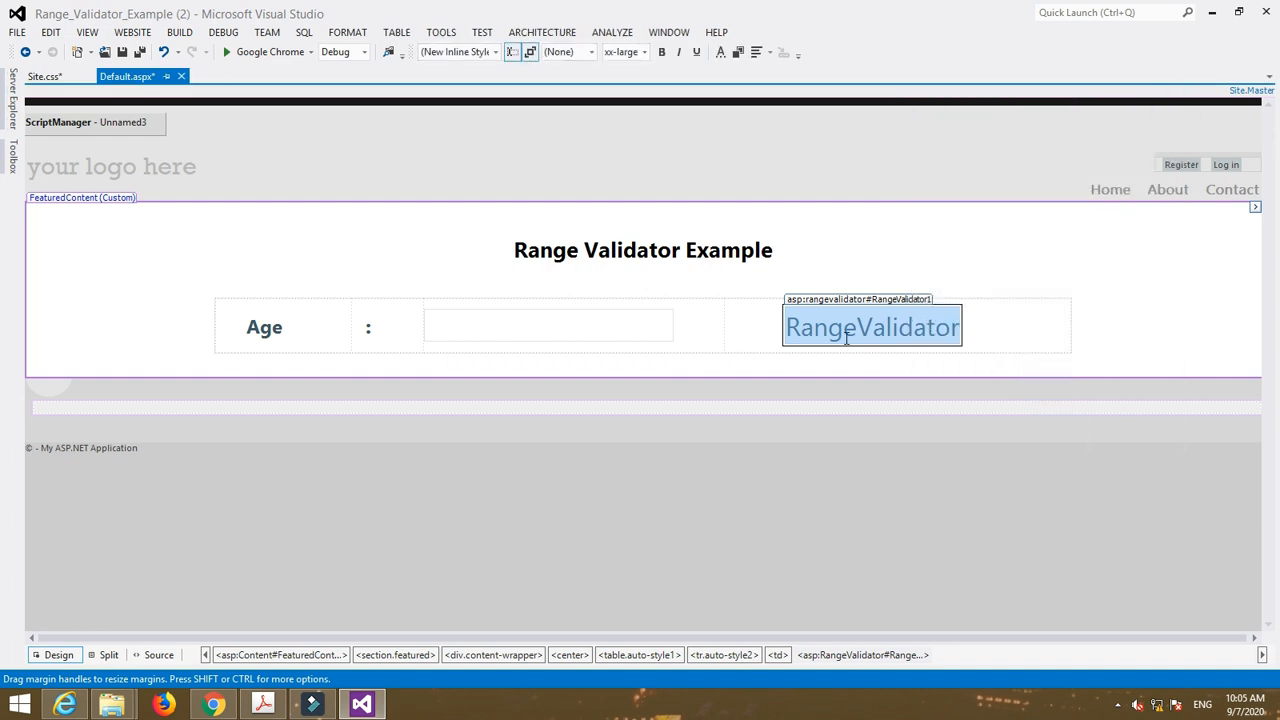
pyautogui.click(160, 654)
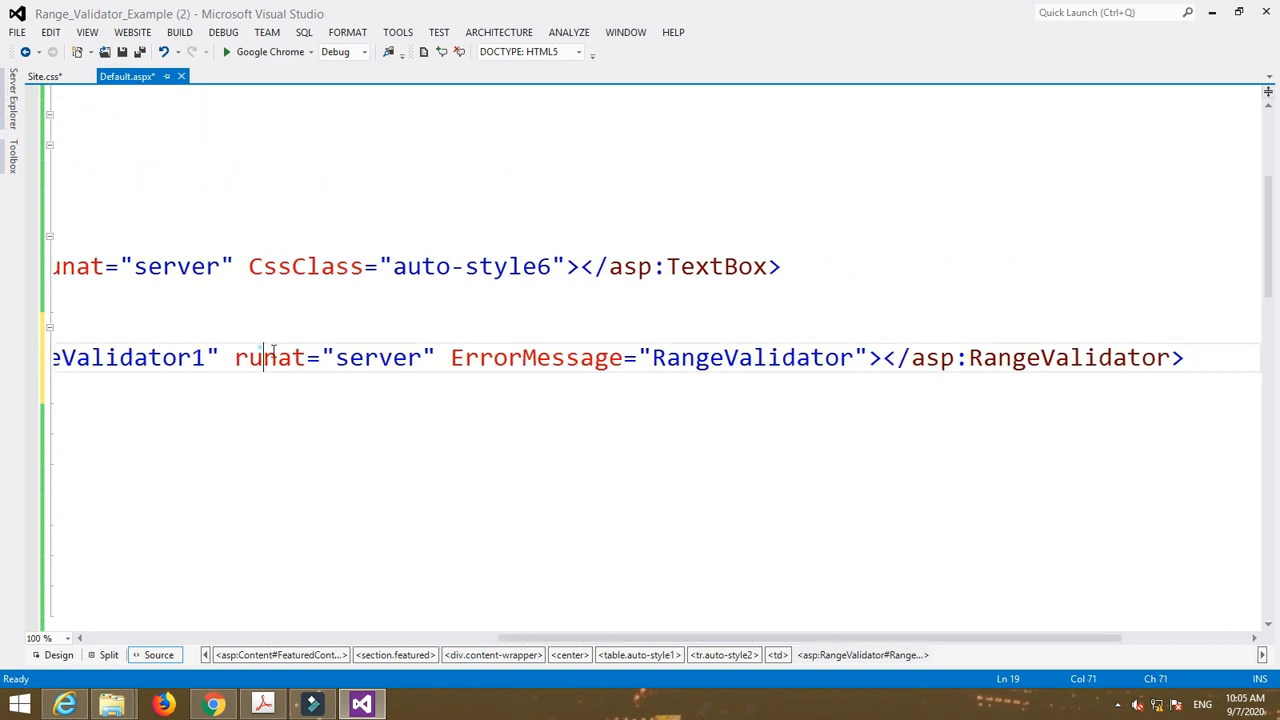
# - Set ErrorMessage to 'Age should be between 18 to 33' and ControlToValidate to TextBox1
pyautogui.click(852, 357)
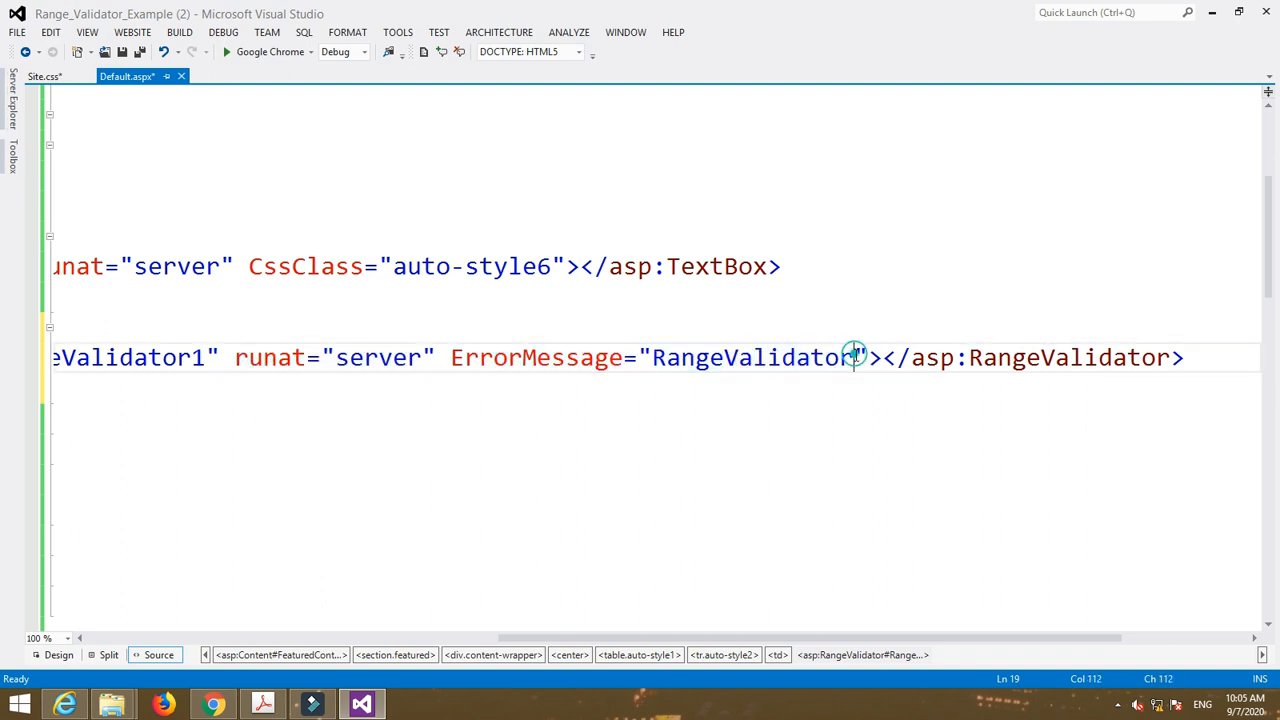
pyautogui.press('Backspace')
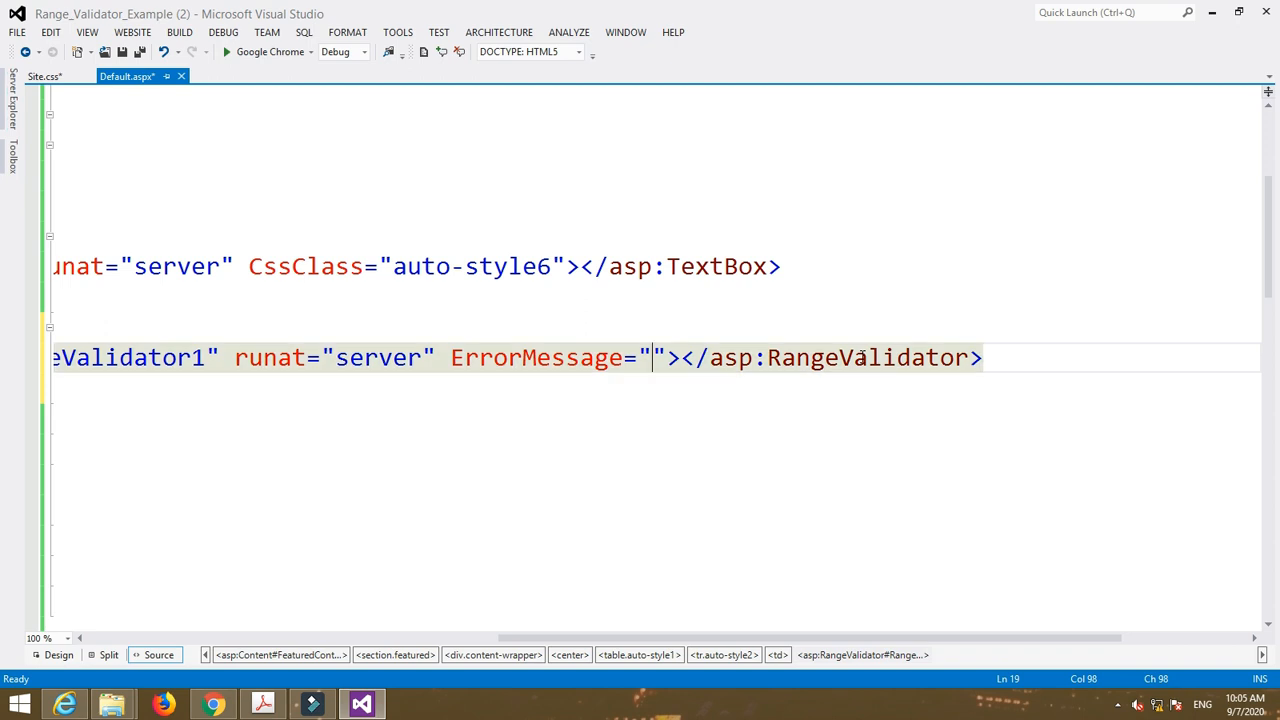
pyautogui.write('Age should')
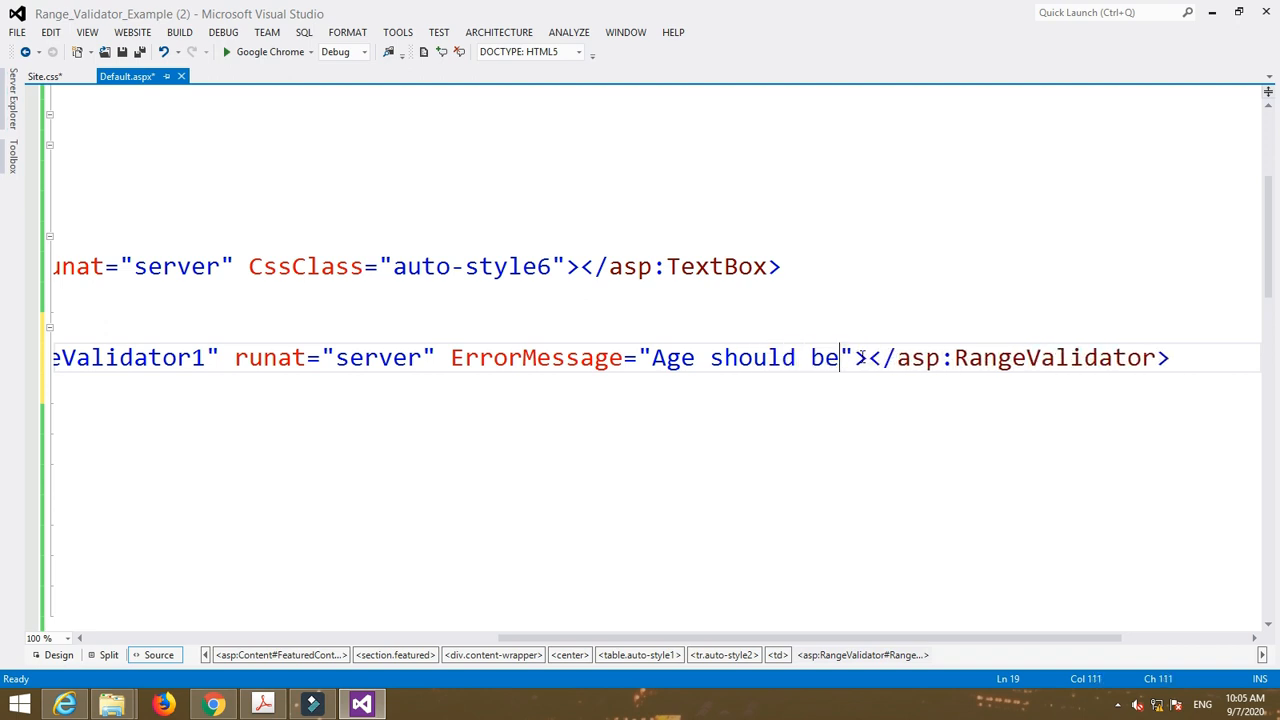
pyautogui.write('between 18')
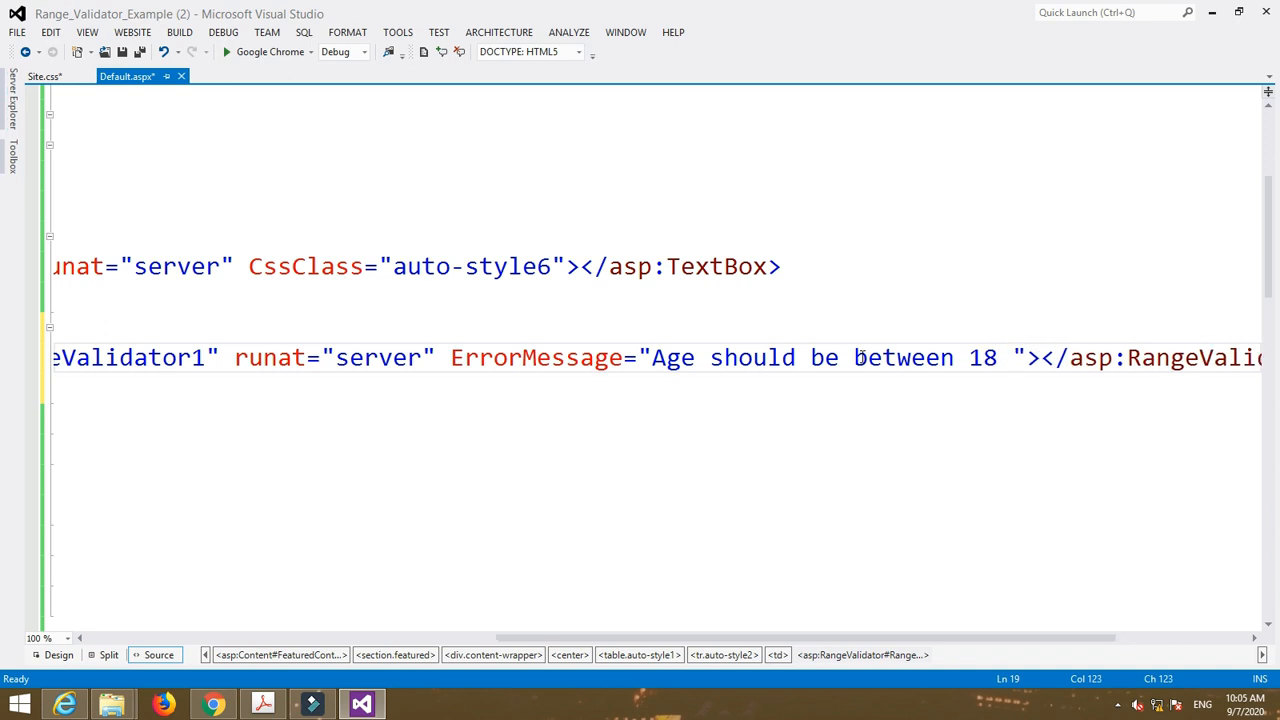
pyautogui.write('to 33')
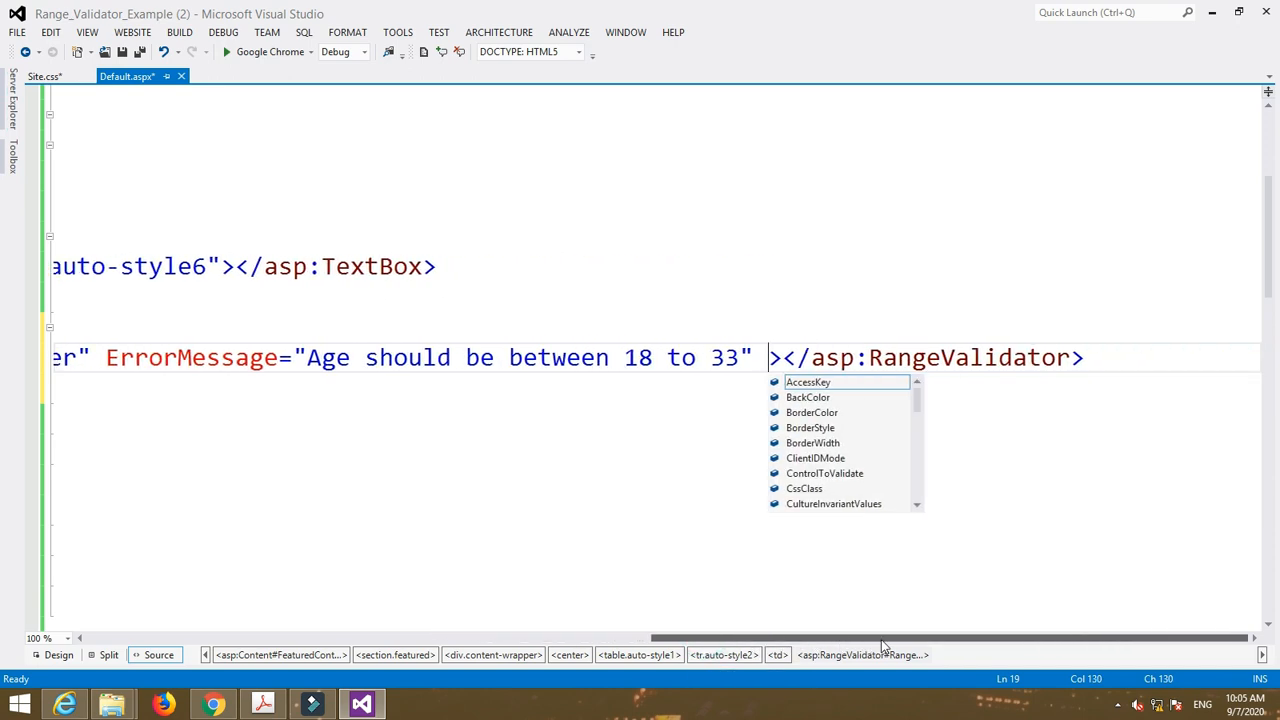
pyautogui.write('co')
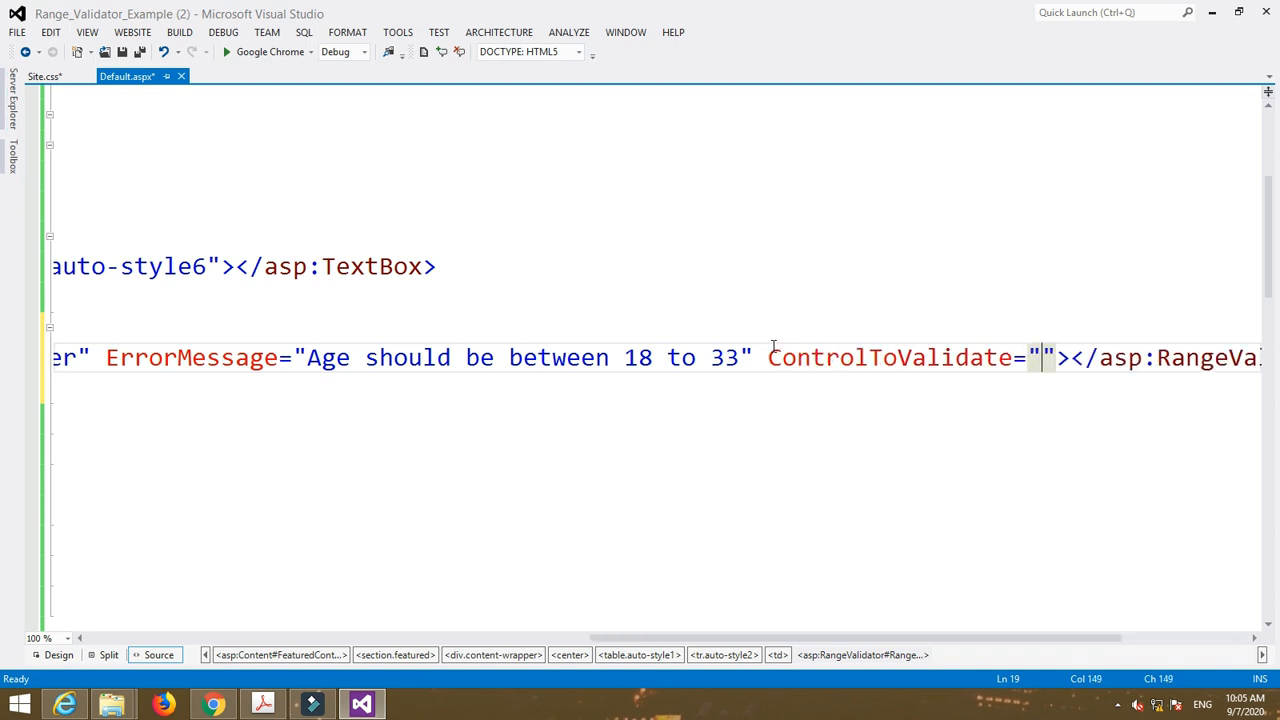
pyautogui.write('text')
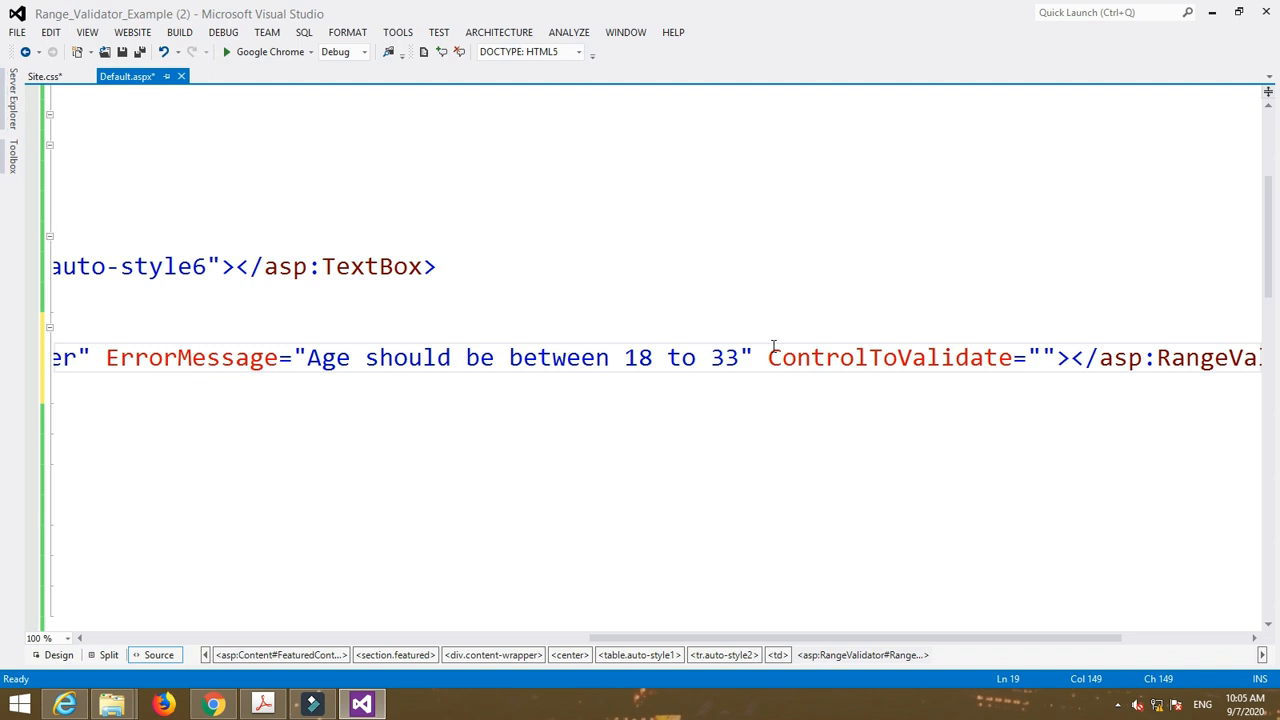
pyautogui.write('TextBo')
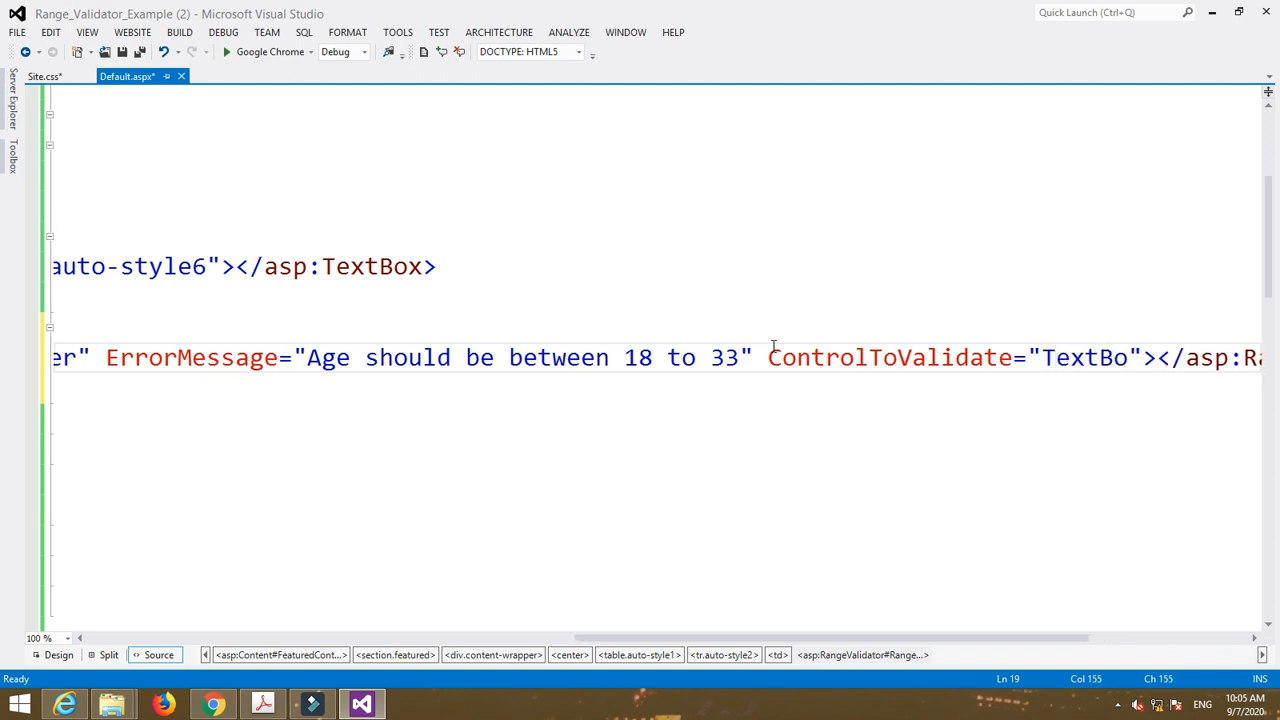
pyautogui.write('x1')
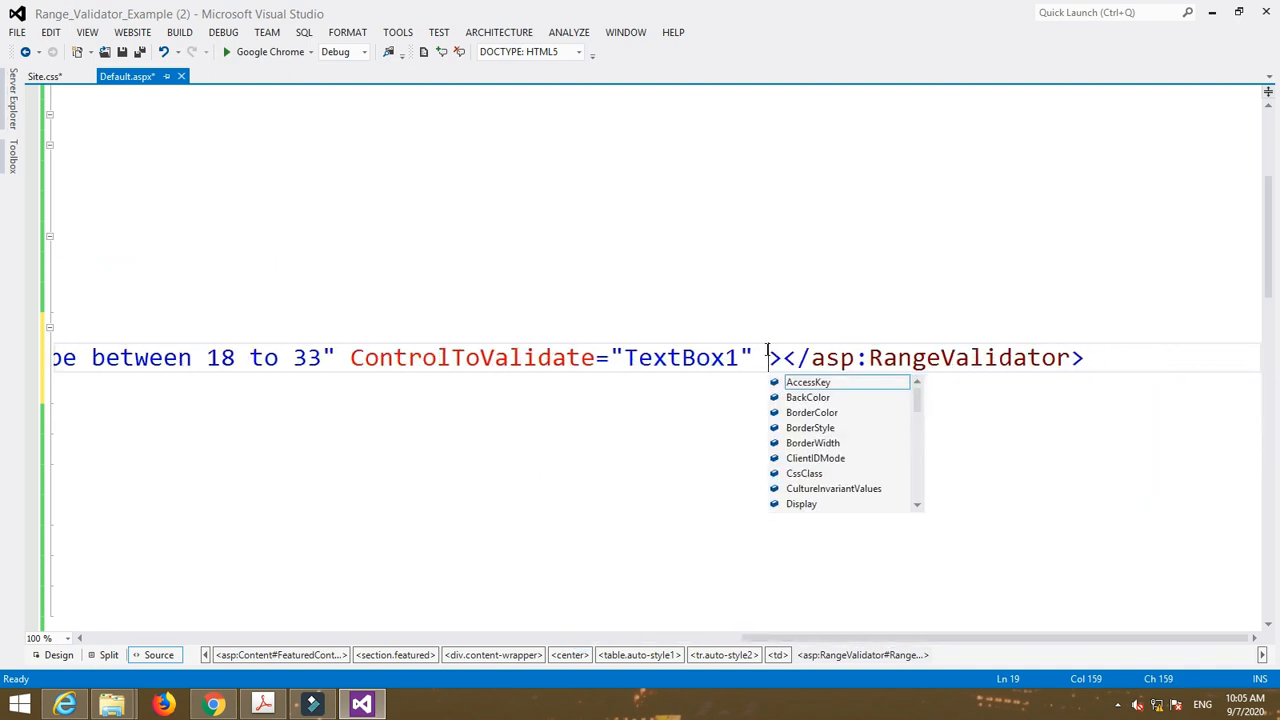
# - Add MinimumValue 18, MaximumValue 33 and ForeColor Red, then return to Design view
pyautogui.write('minu')
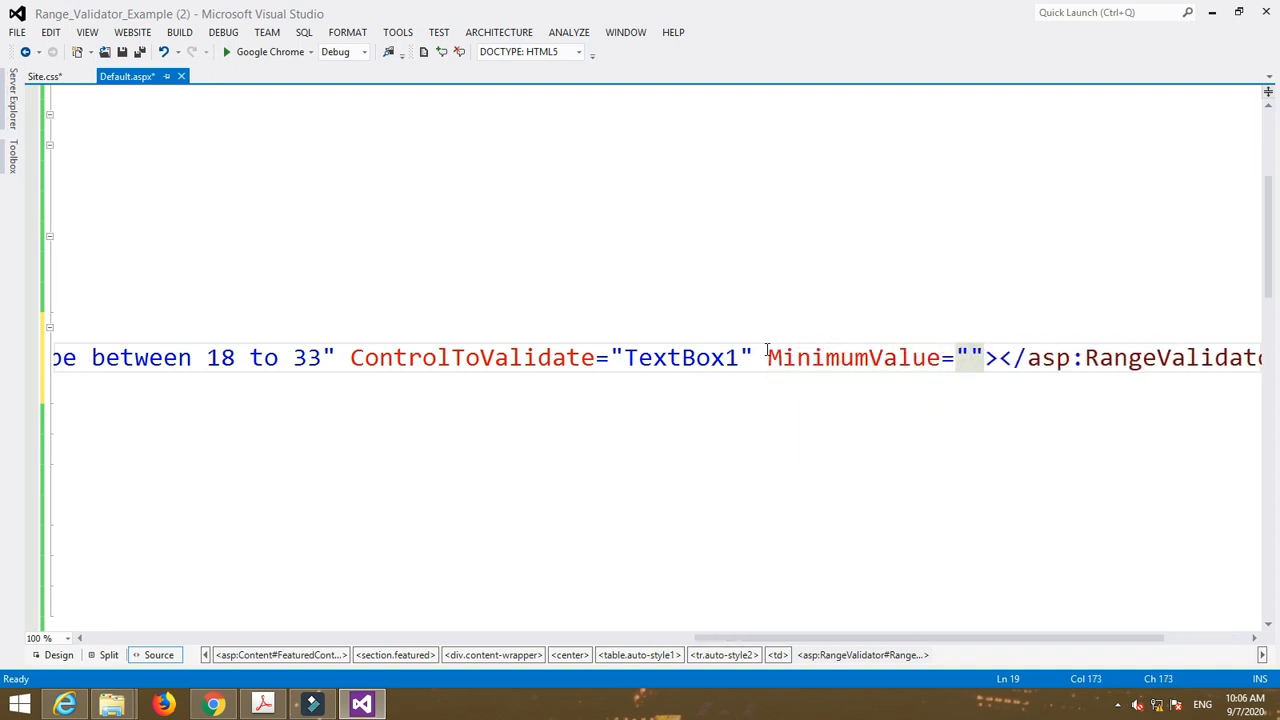
pyautogui.write('18')
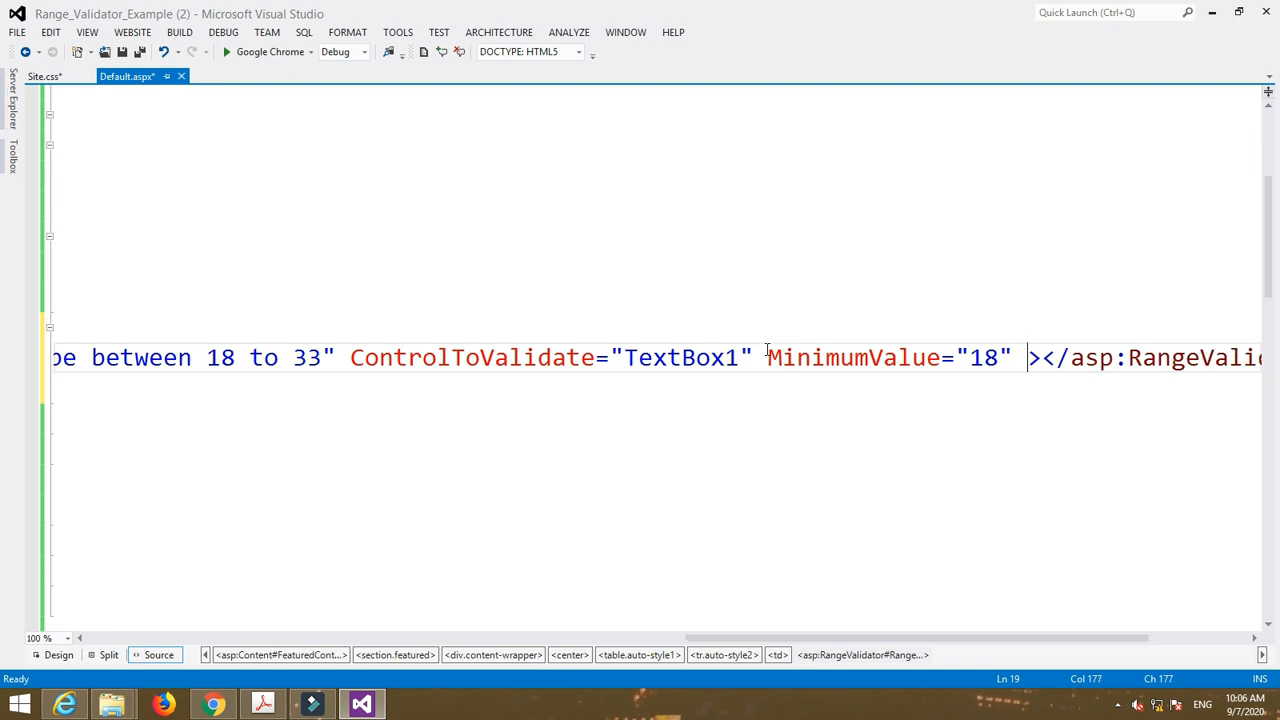
pyautogui.write('maxi')
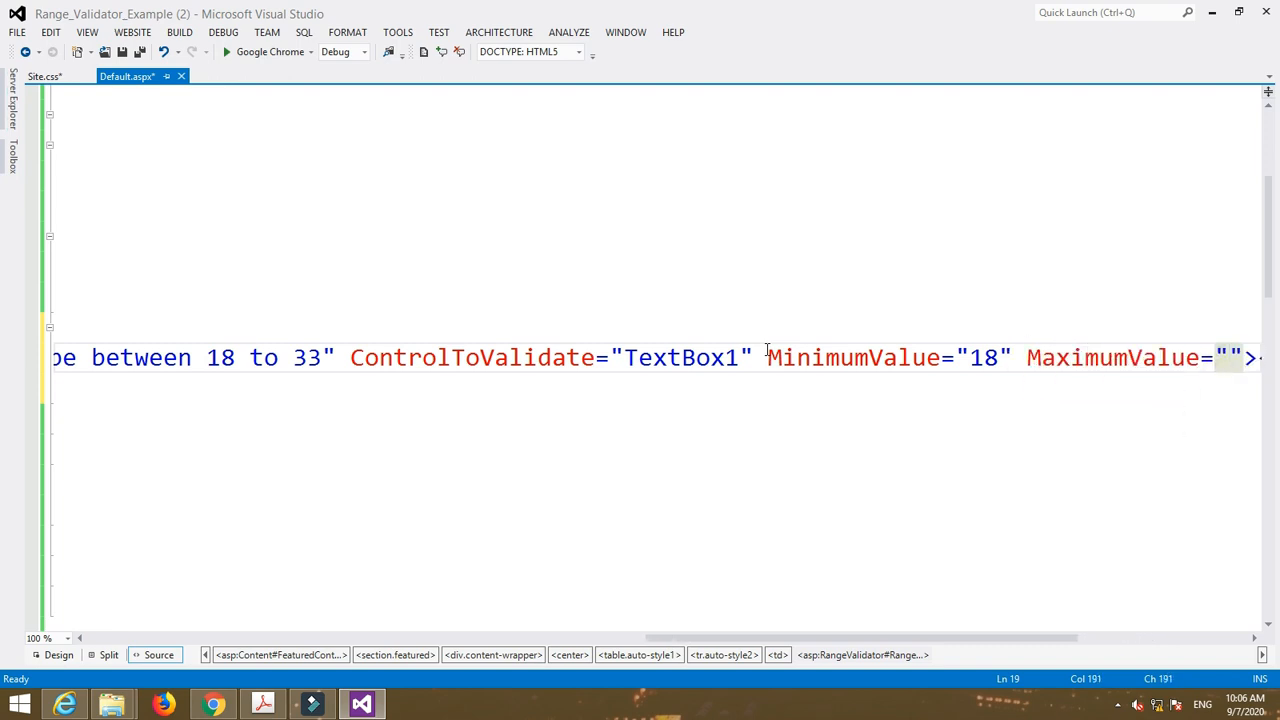
pyautogui.write('33')
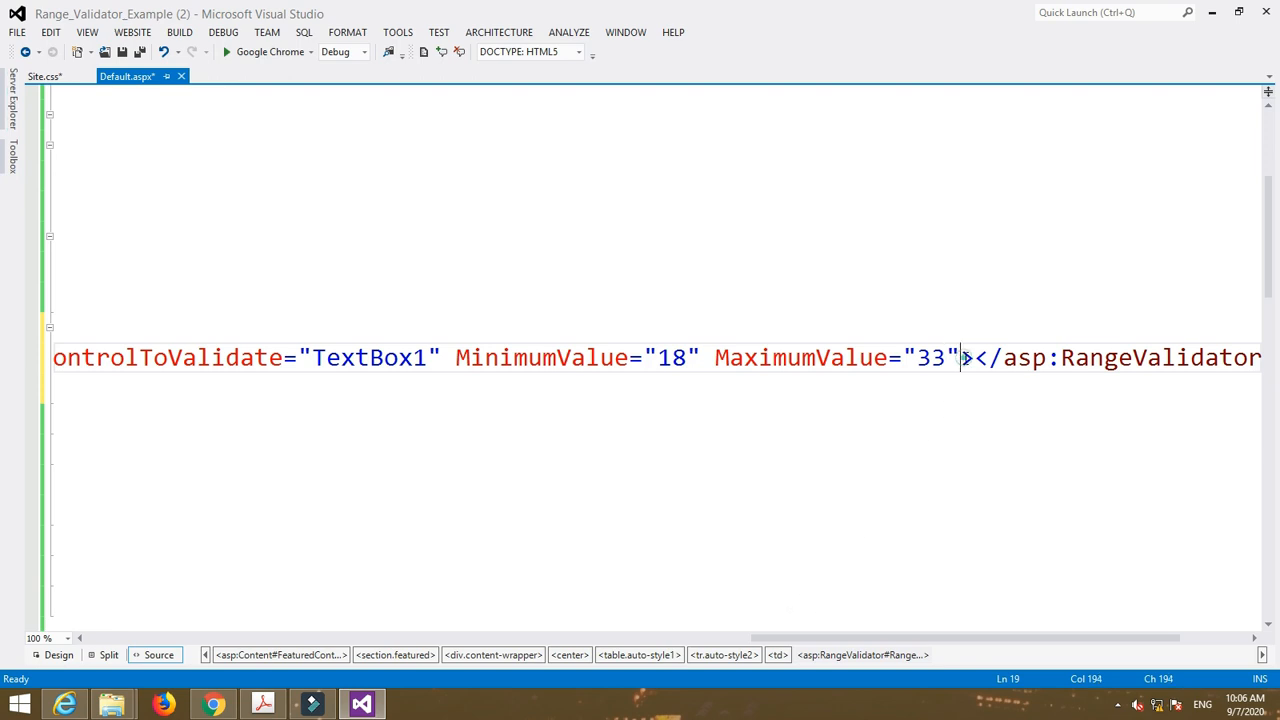
pyautogui.write('fo')
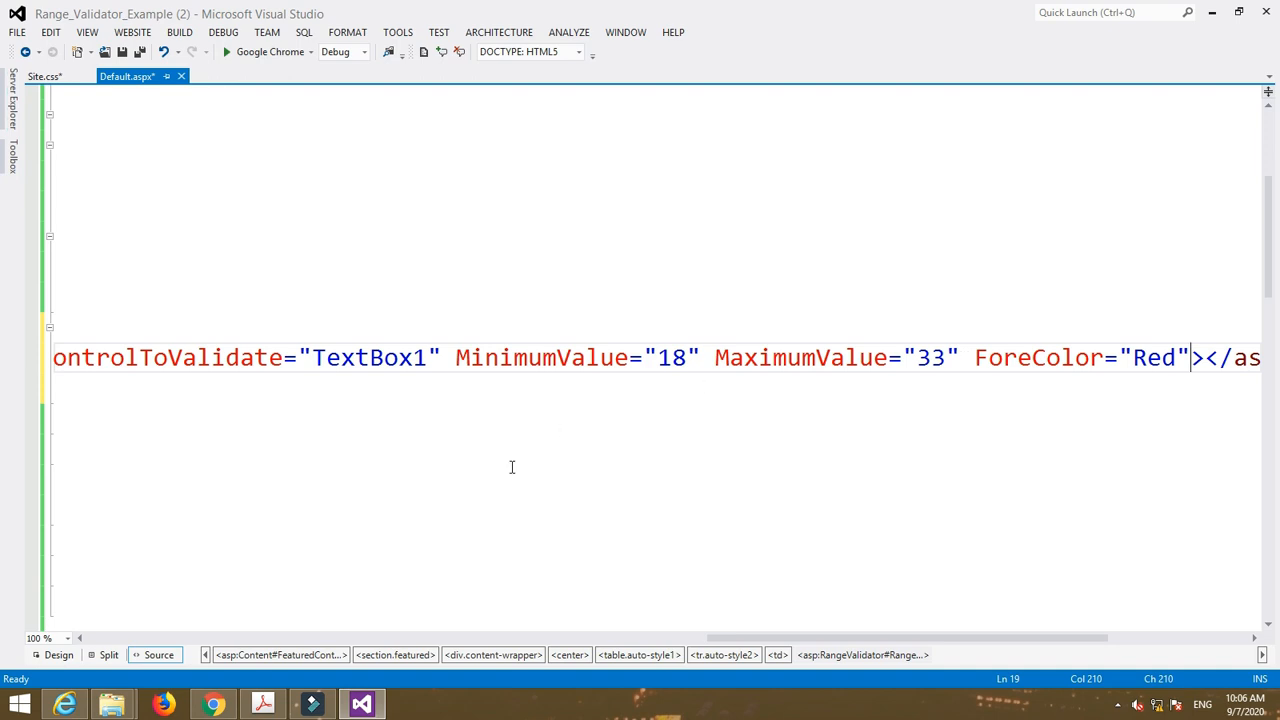
pyautogui.click(59, 654)
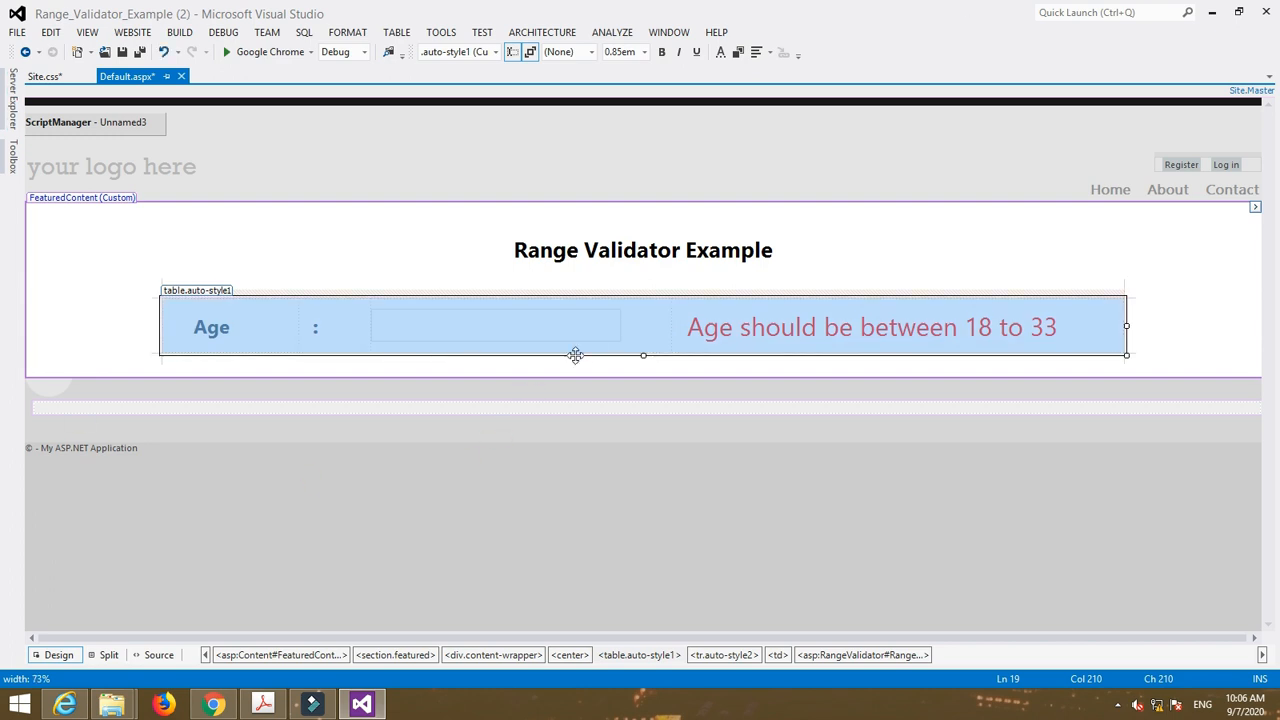
# - Insert a <br /> line break after the form table in the source markup
pyautogui.rightClick(870, 327)
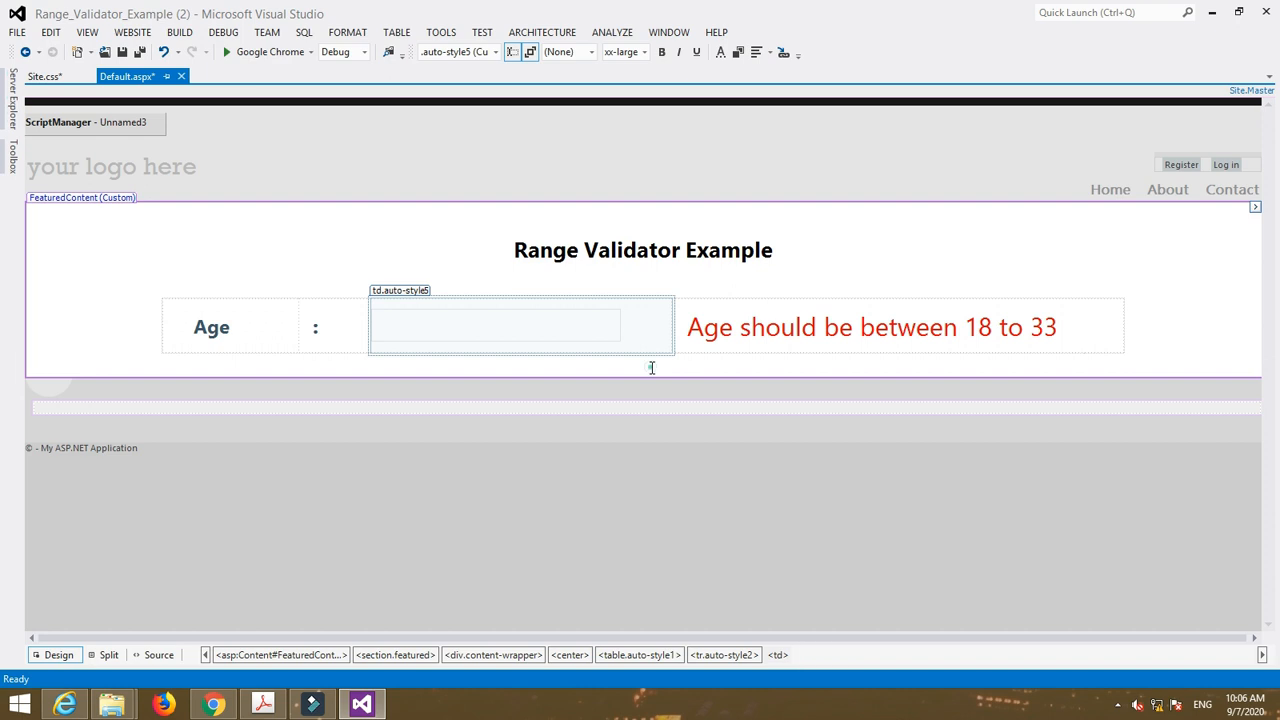
pyautogui.click(160, 655)
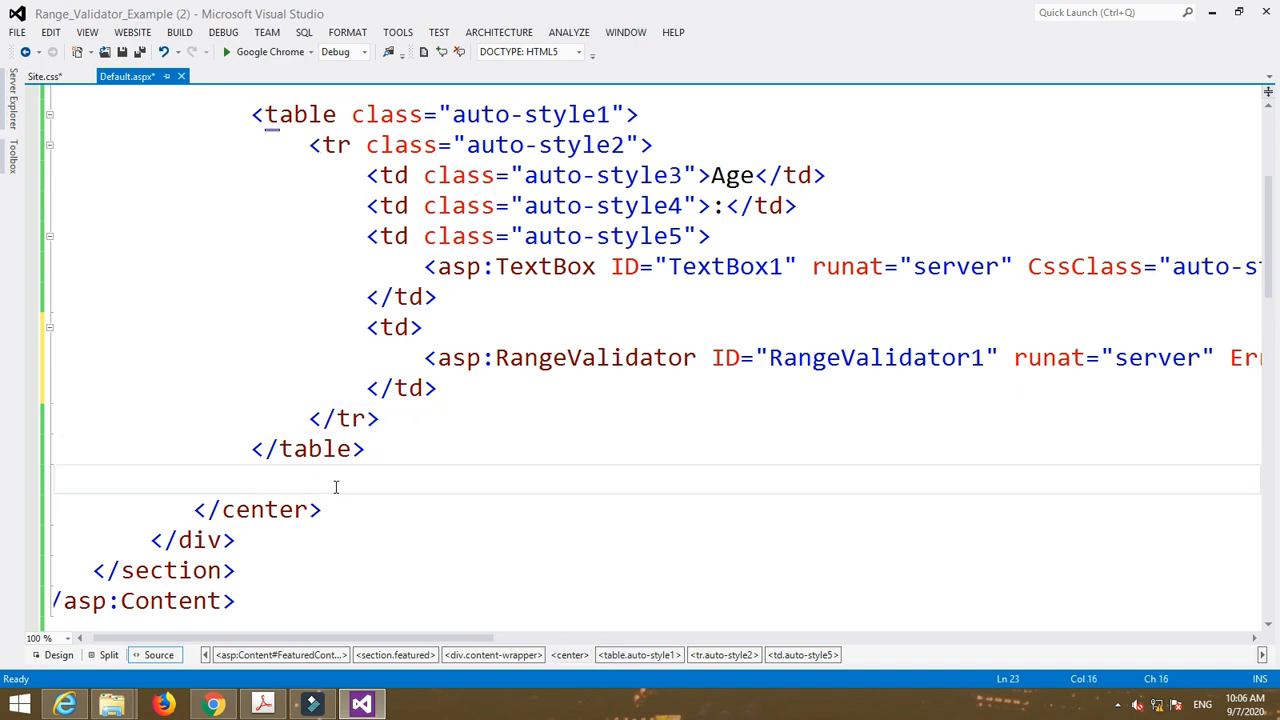
pyautogui.write('<br />')
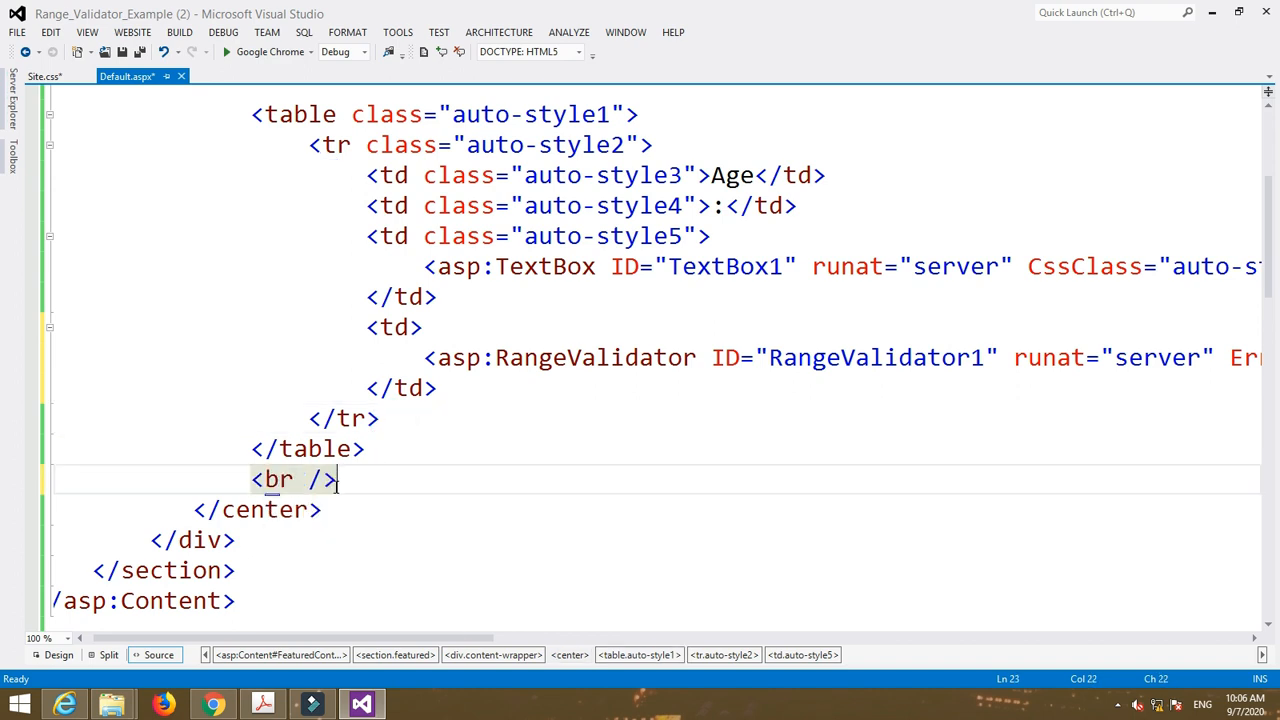
pyautogui.click(57, 654)
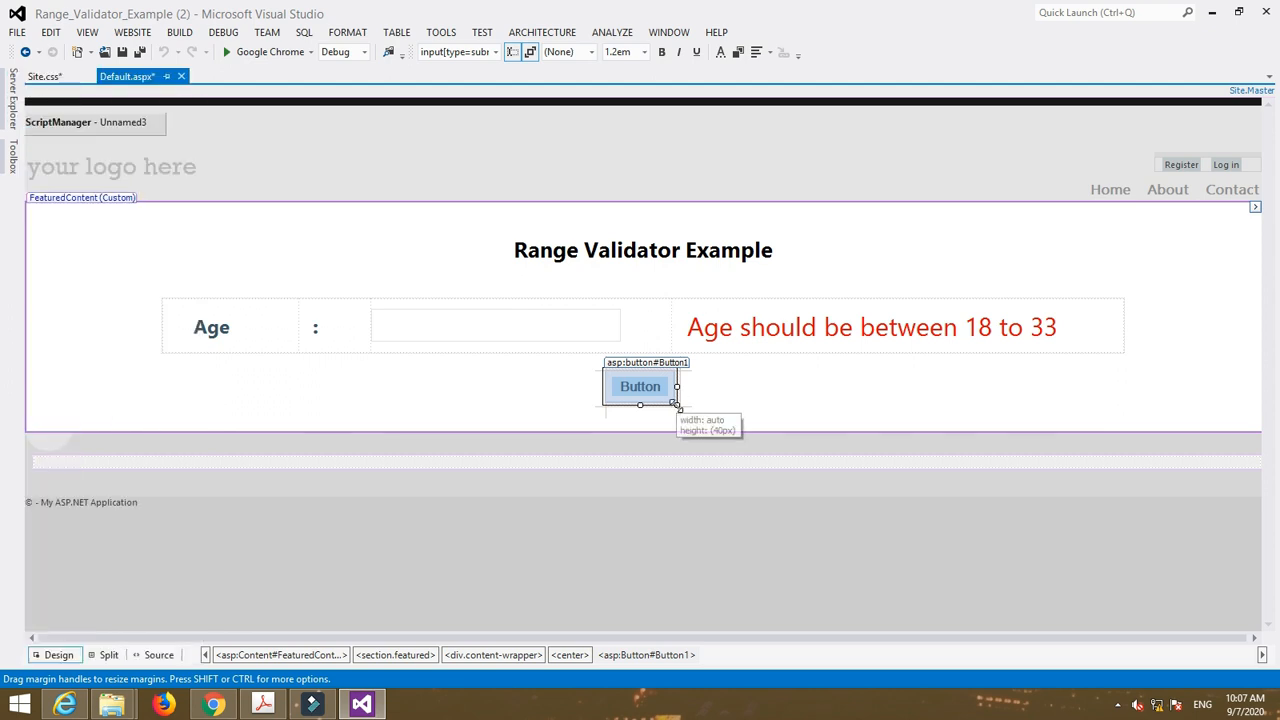
# - Set the new button's Text property to 'Submit' and adjust its size
pyautogui.rightClick(640, 387)
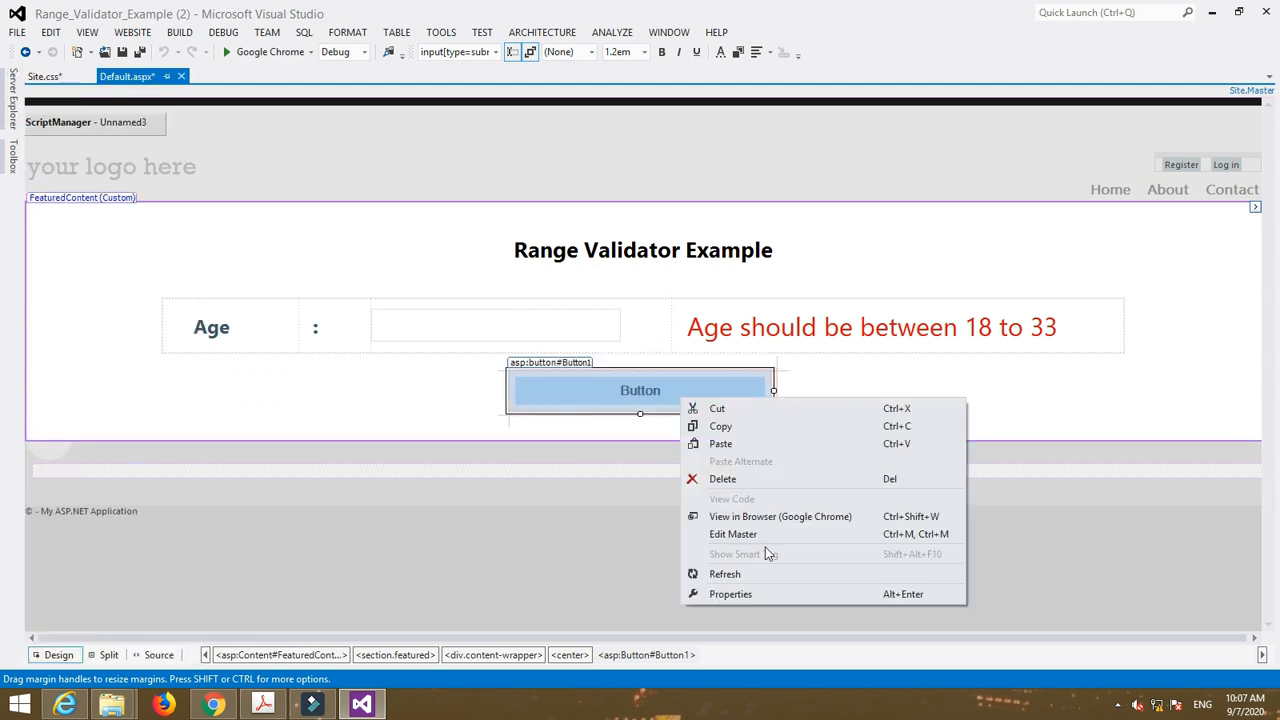
pyautogui.click(730, 594)
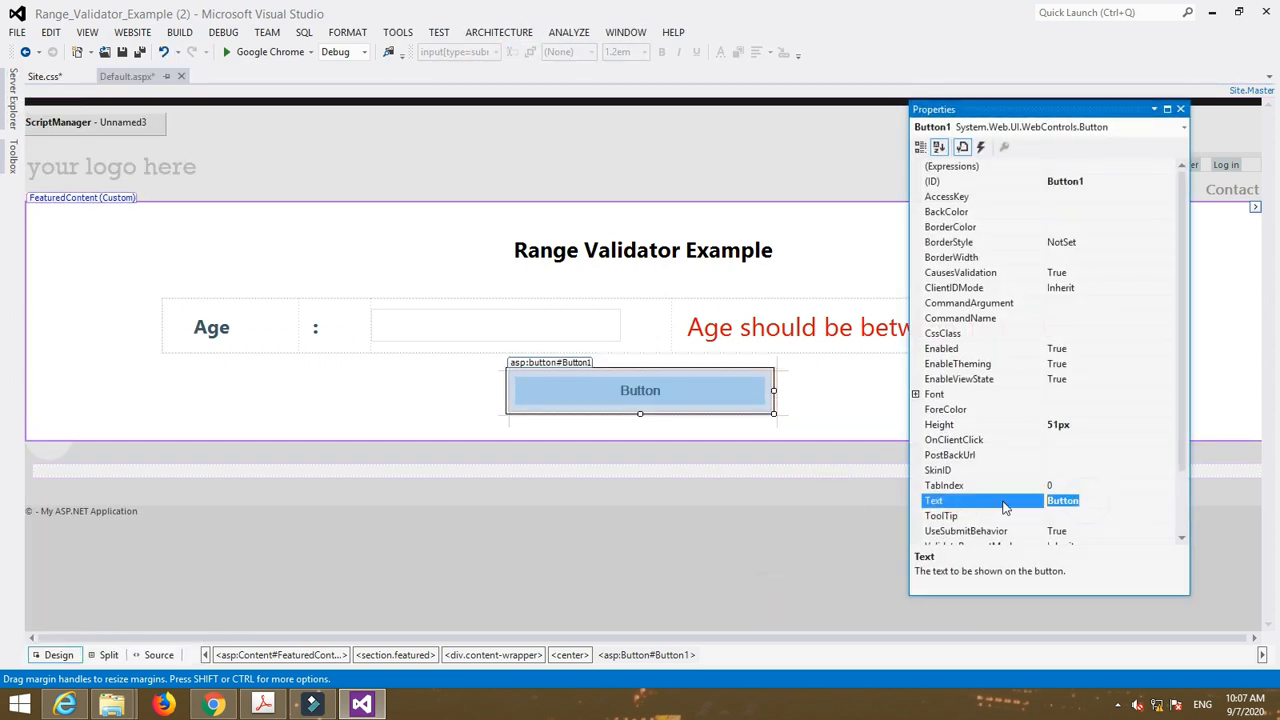
pyautogui.write('Submit')
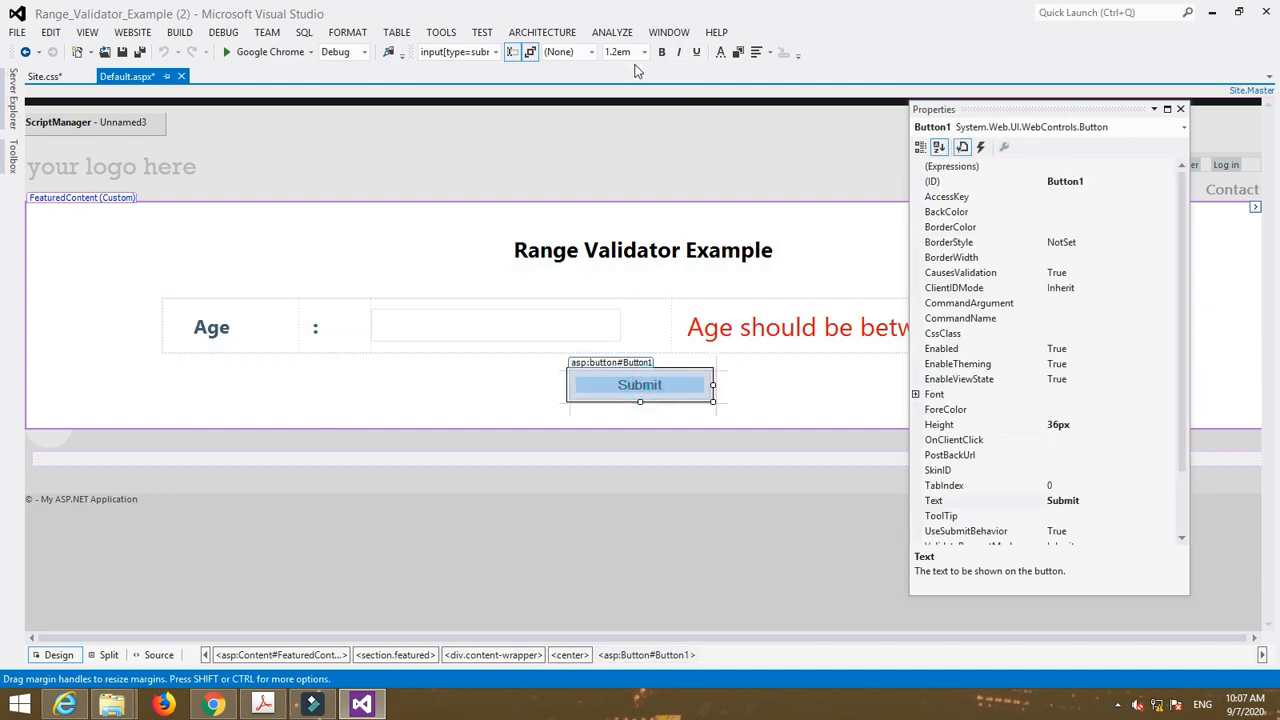
pyautogui.click(635, 52)
pyautogui.write('0.85')
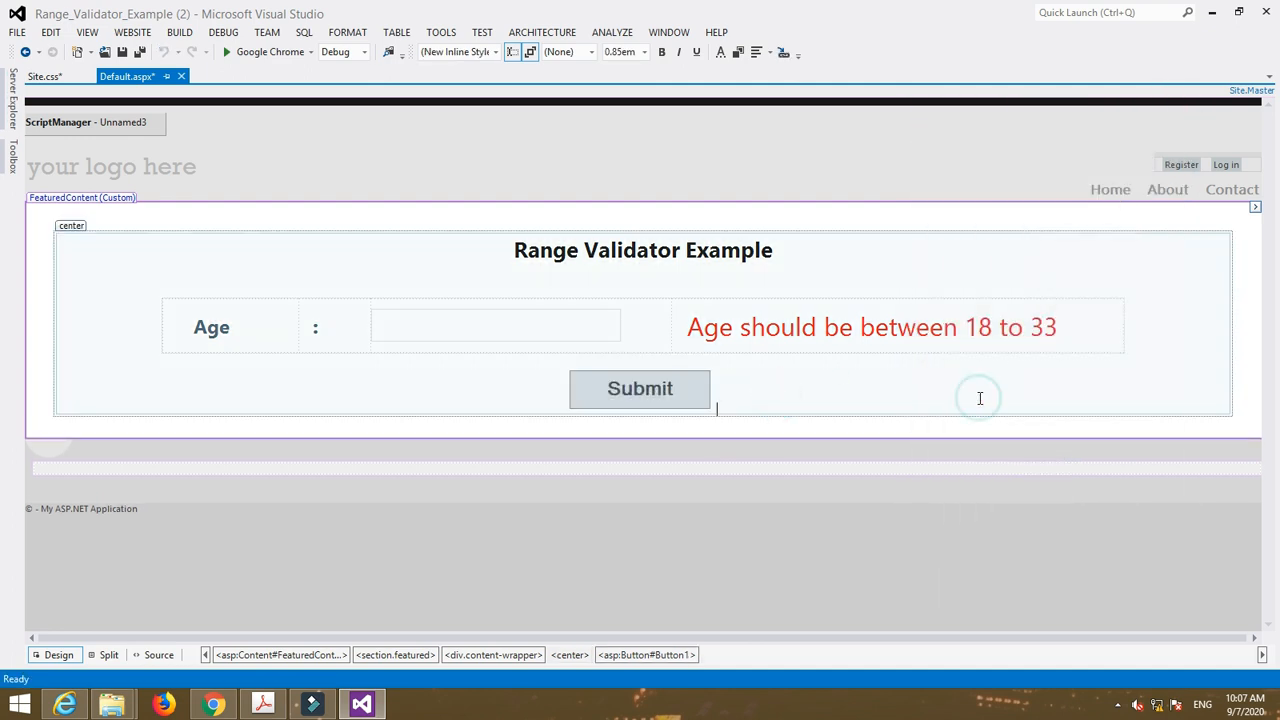
pyautogui.click(233, 52)
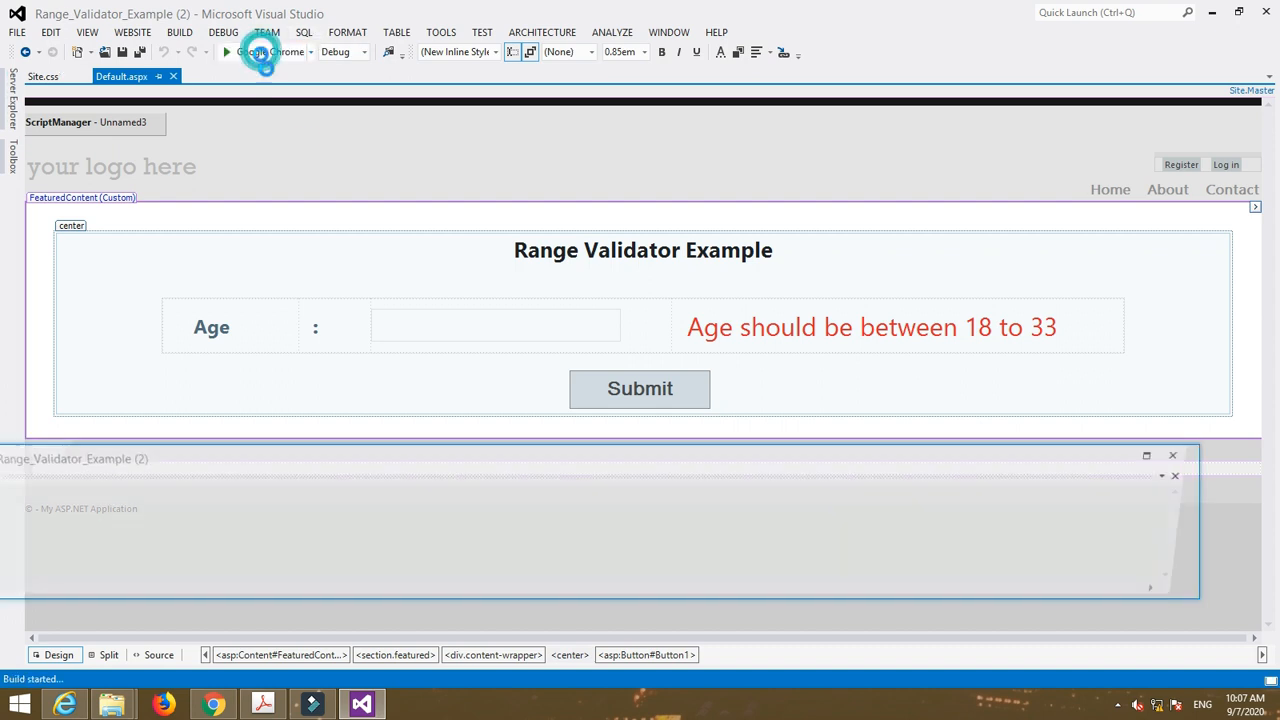
# - Launch Default.aspx in Google Chrome, choosing to run without debugging
pyautogui.click(235, 50)
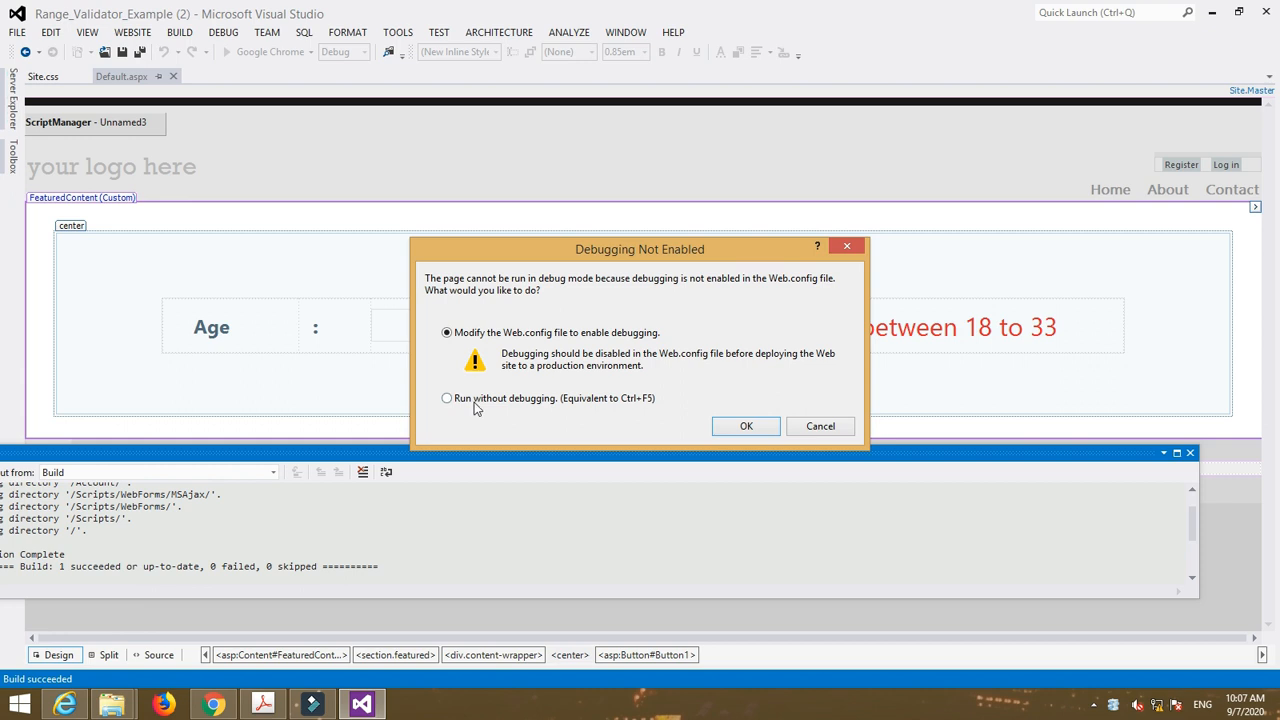
pyautogui.click(745, 426)
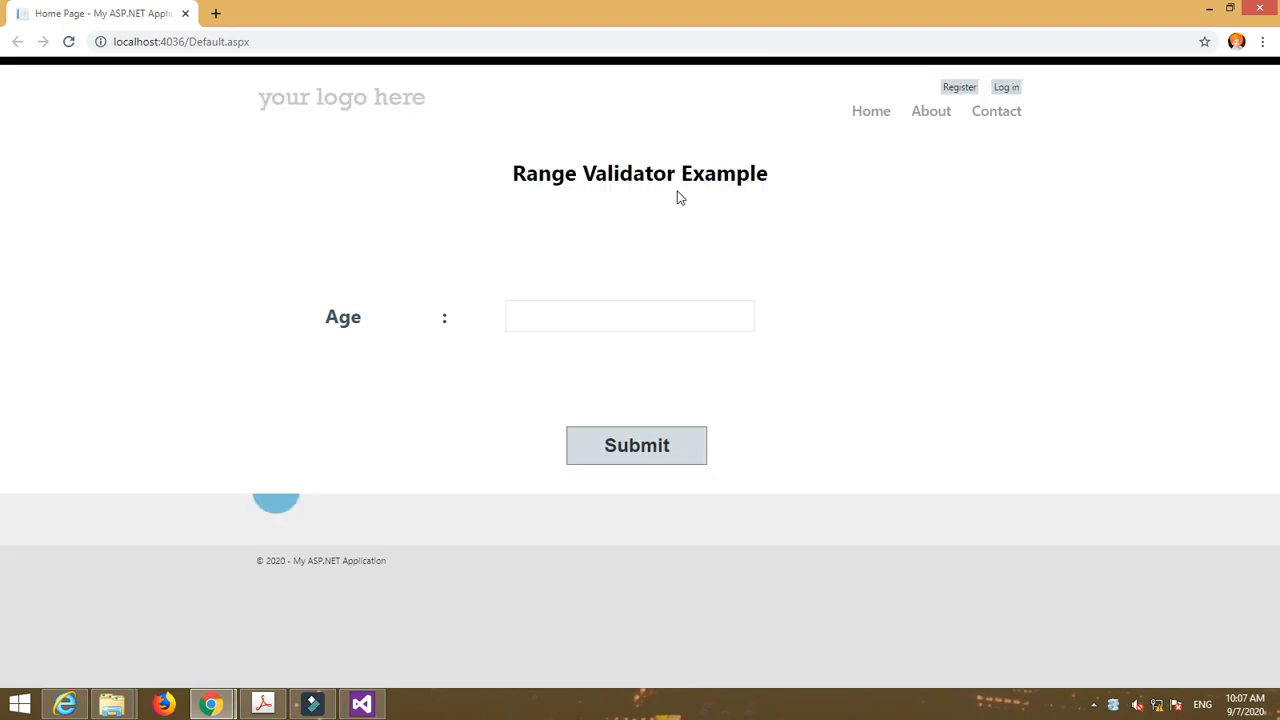
# - Try ages 35, 17 and 25 in Chrome; only 25 submits without the range error
pyautogui.click(630, 316)
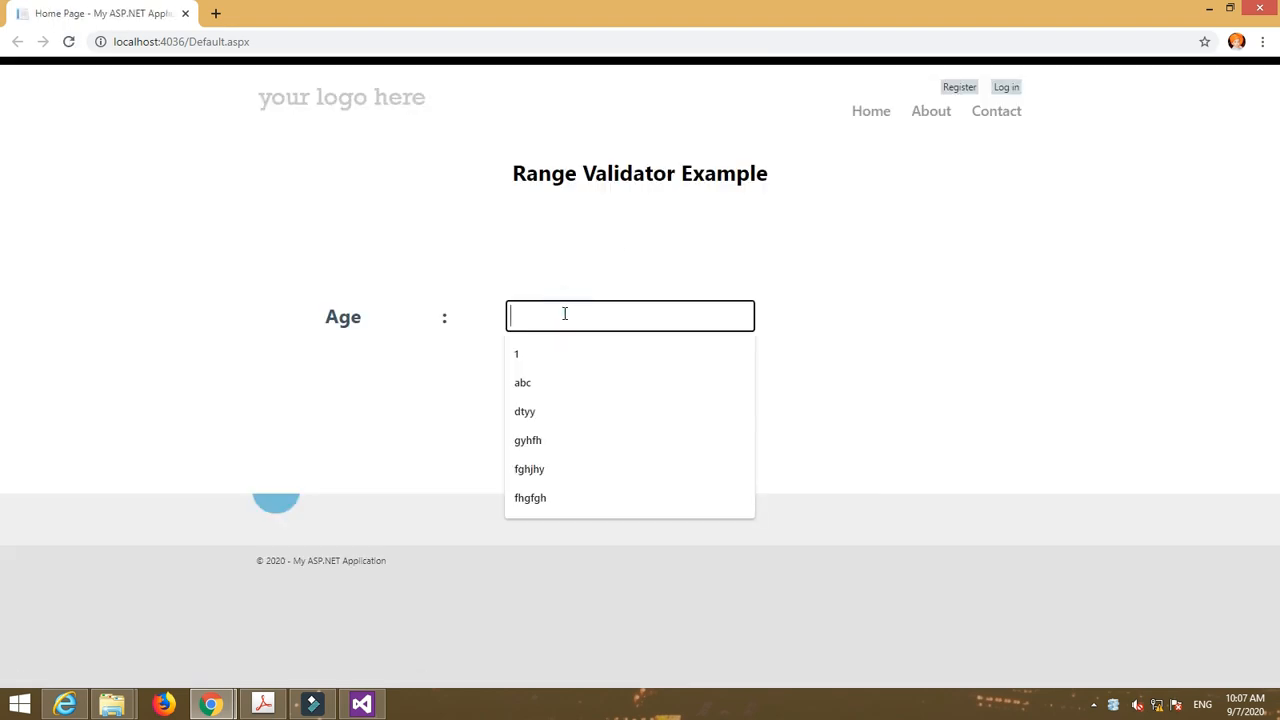
pyautogui.write('20')
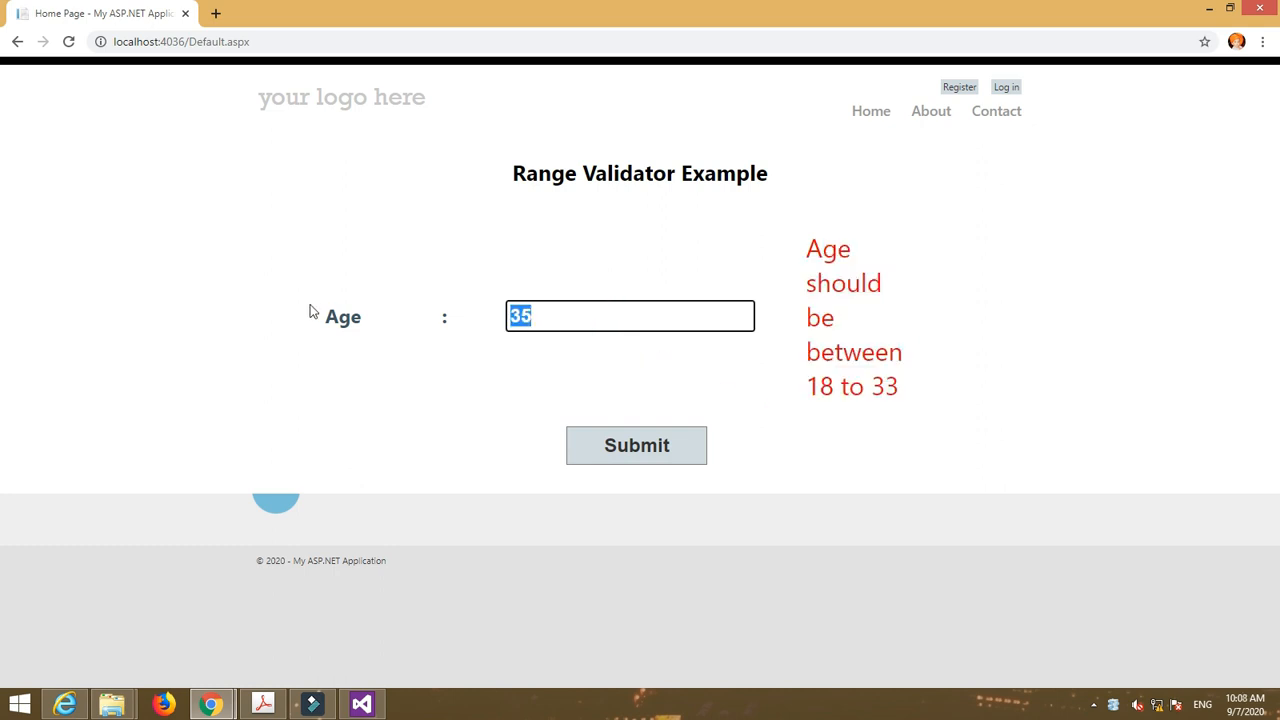
pyautogui.write('17')
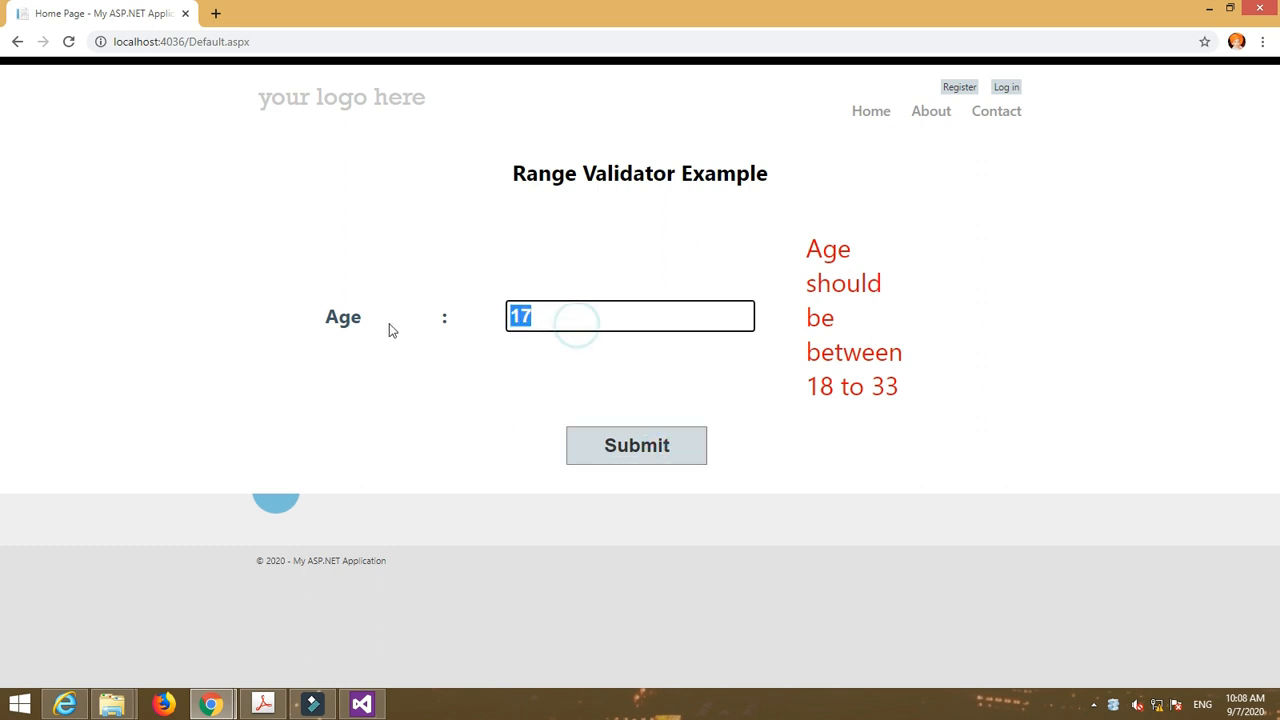
pyautogui.click(636, 445)
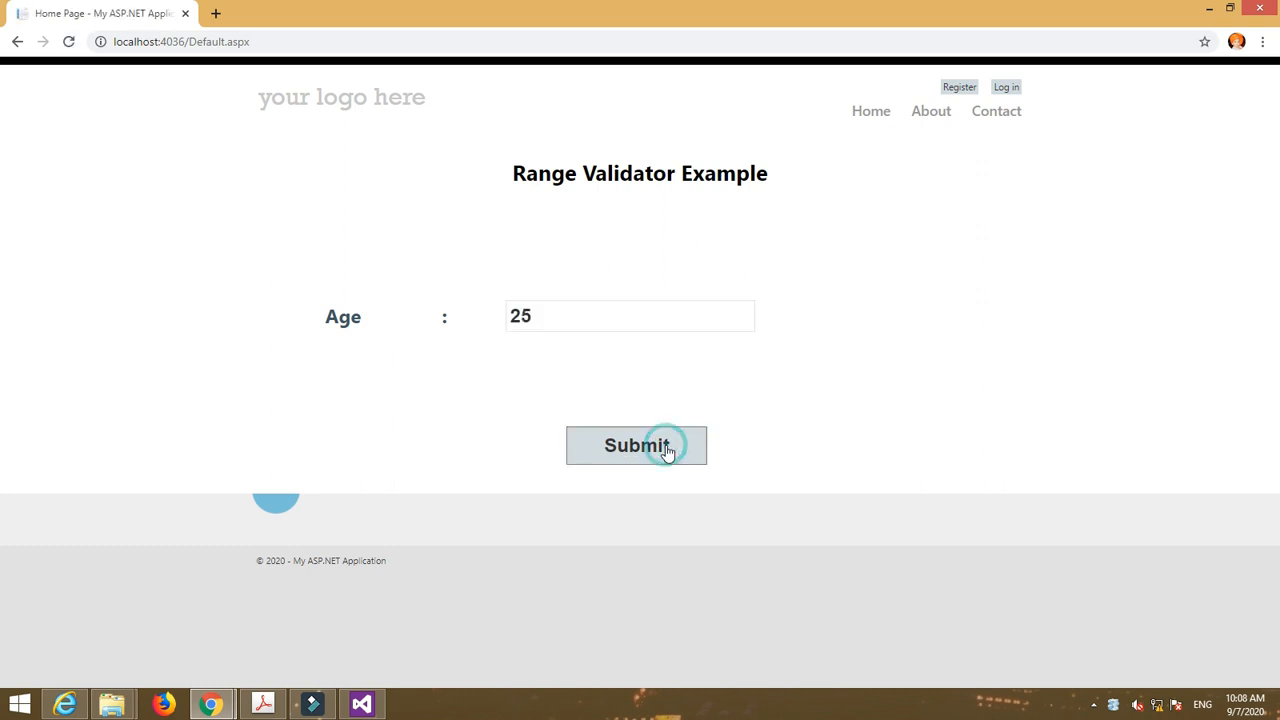